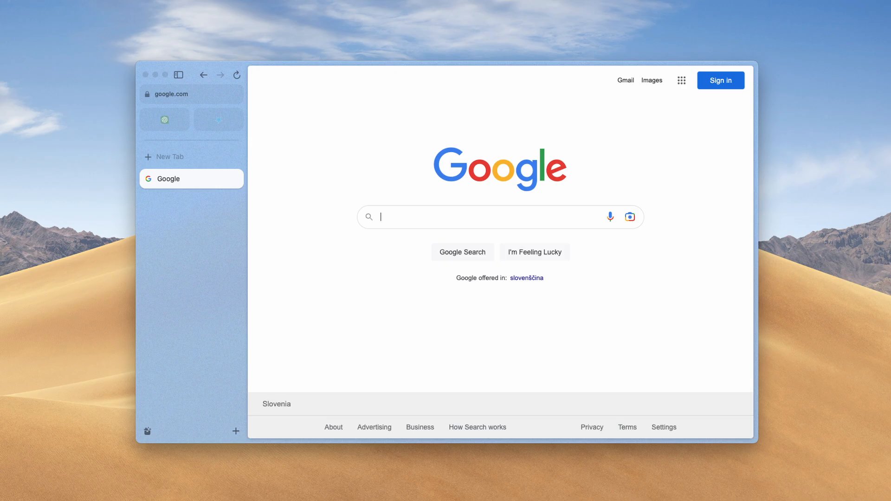
Search Google for 'arc browser' and open the Arc from The Browser Company result
left_click(500, 217)
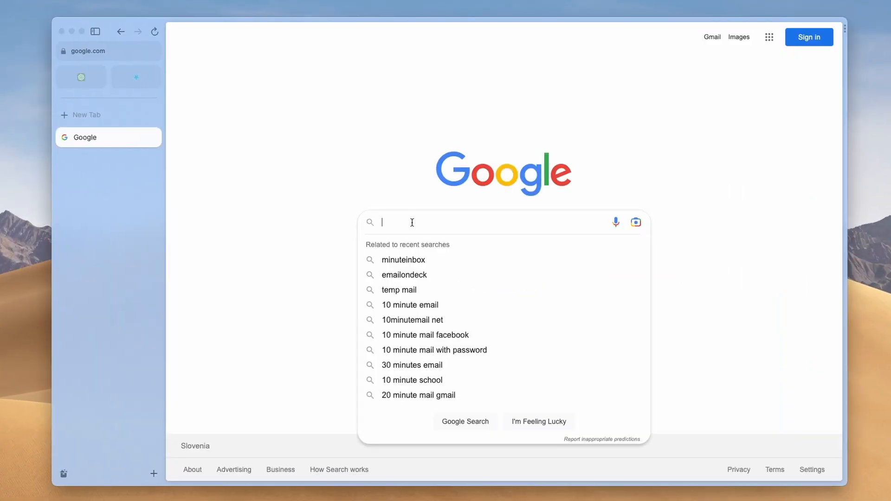
type("arc browser")
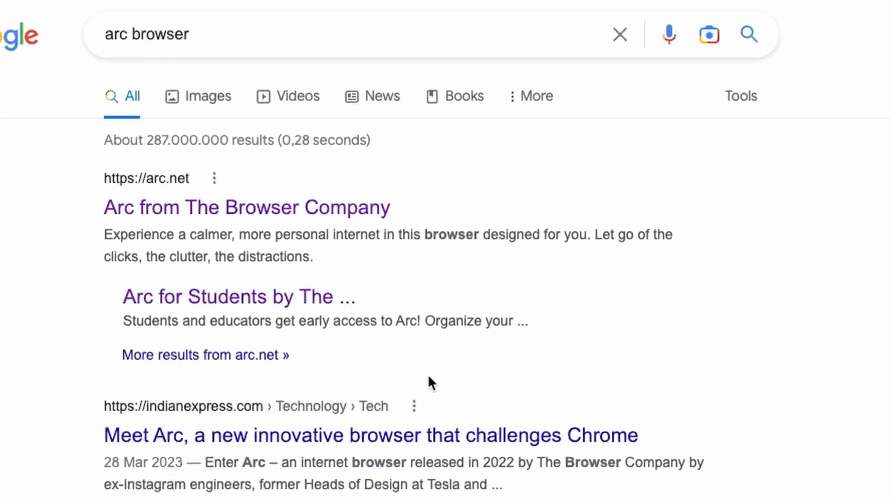
left_click(246, 208)
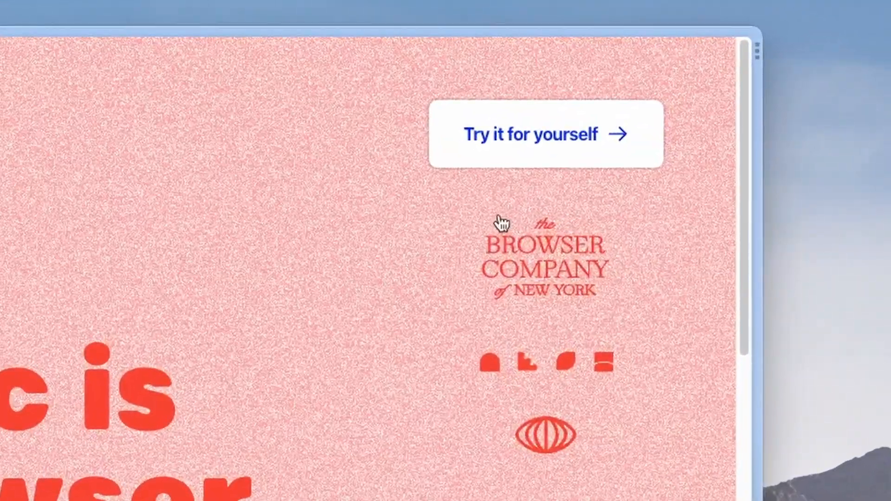
left_click(544, 134)
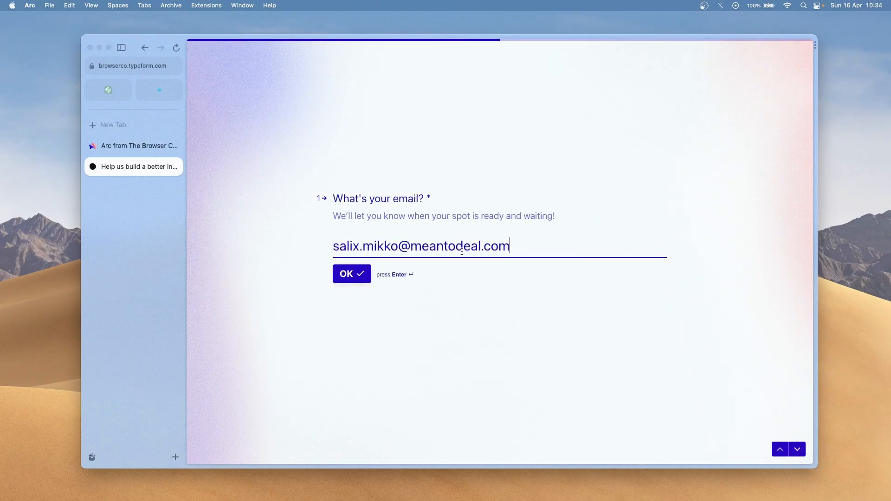
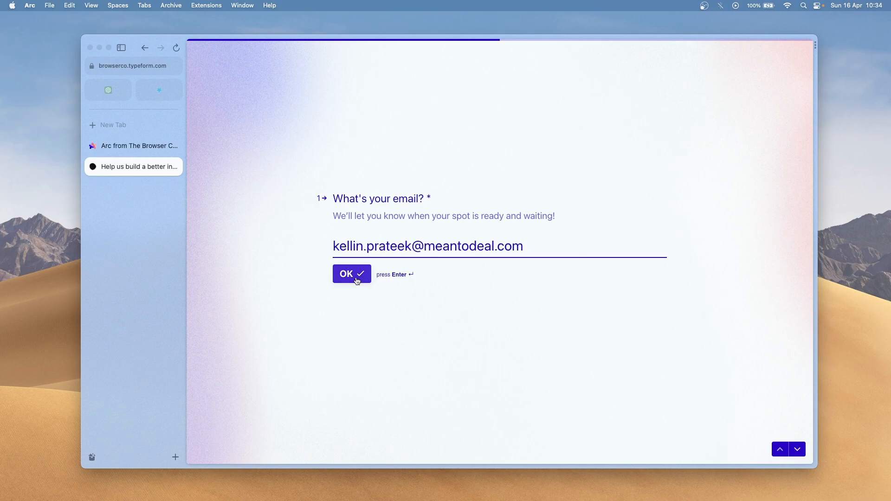
left_click(351, 273)
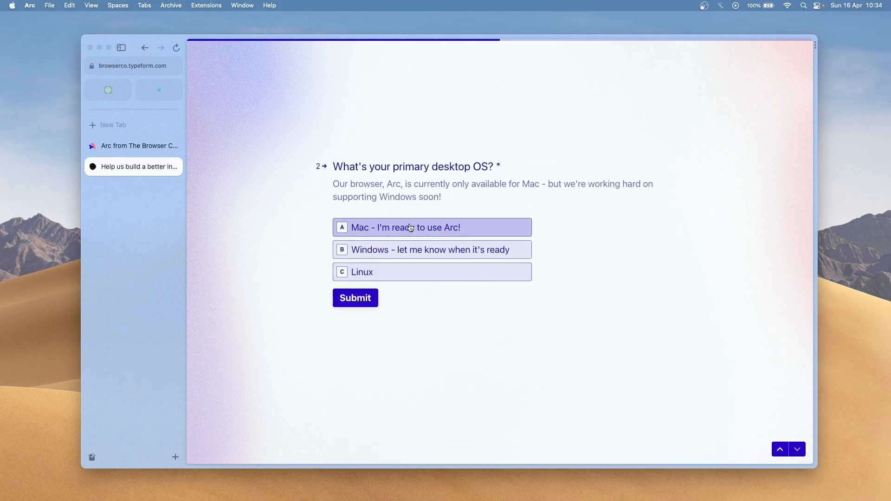
left_click(432, 228)
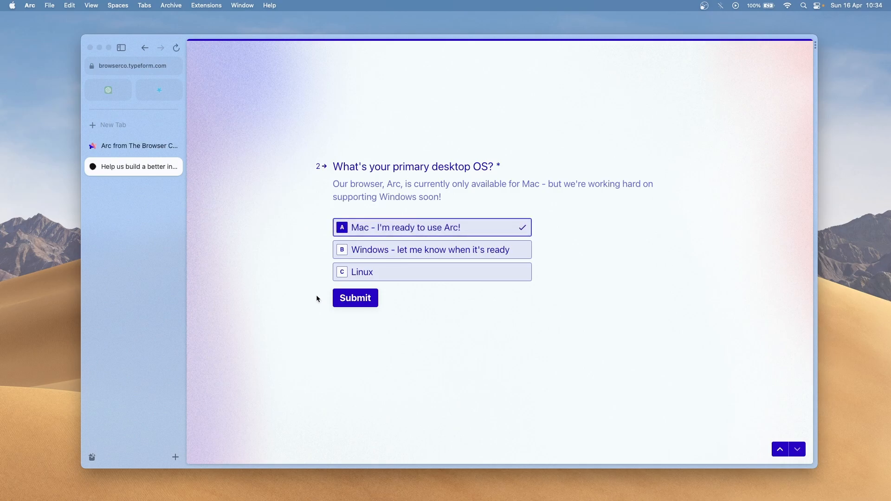
left_click(355, 297)
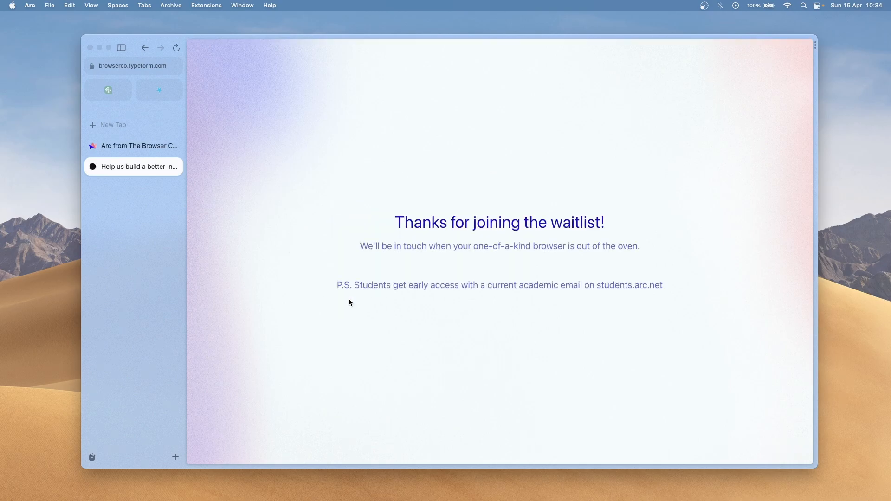
double_click(413, 222)
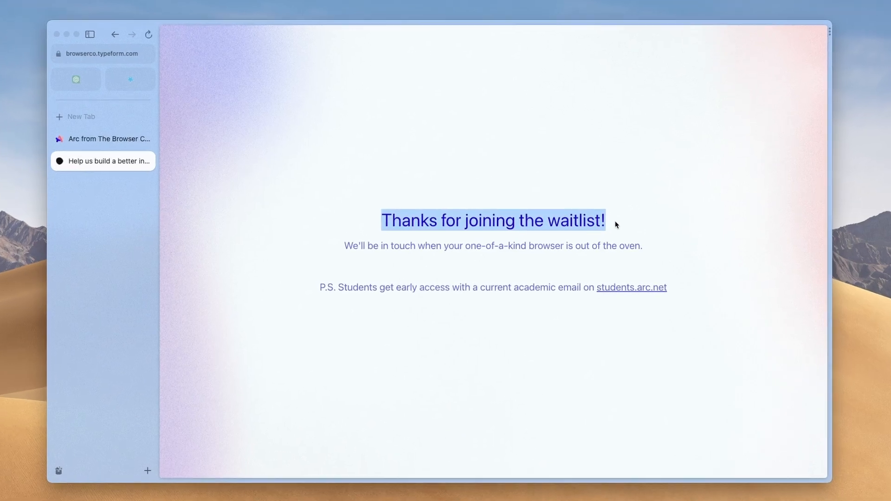
left_click(81, 108)
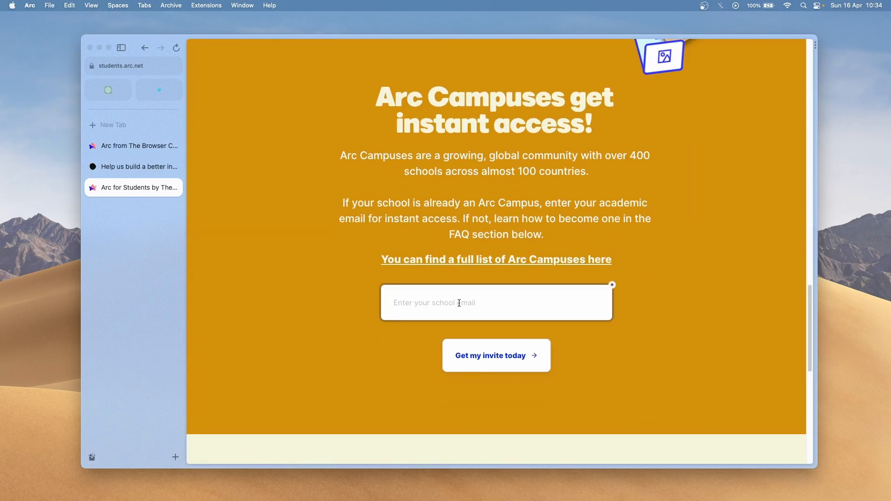
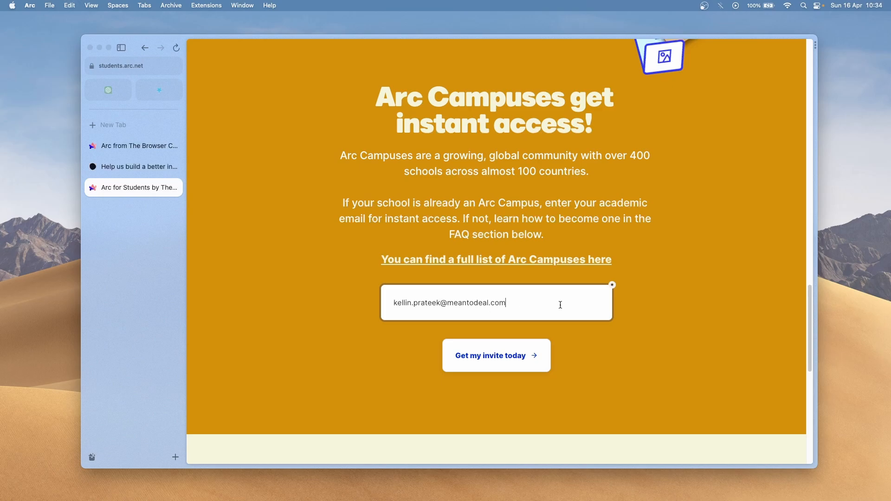
mouse_move(496, 357)
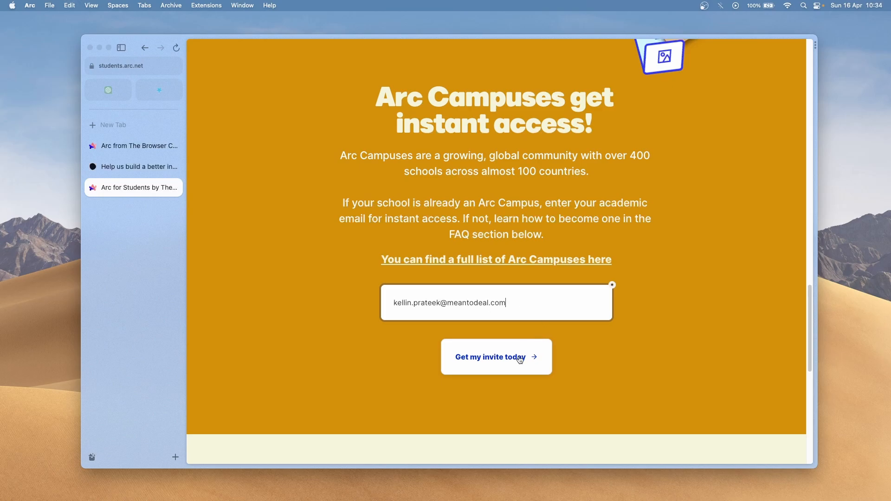
left_click(496, 356)
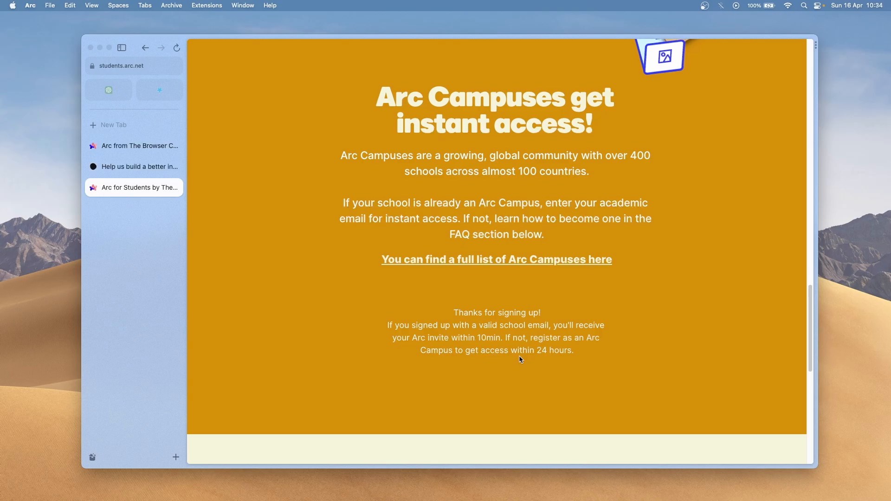
left_click(30, 5)
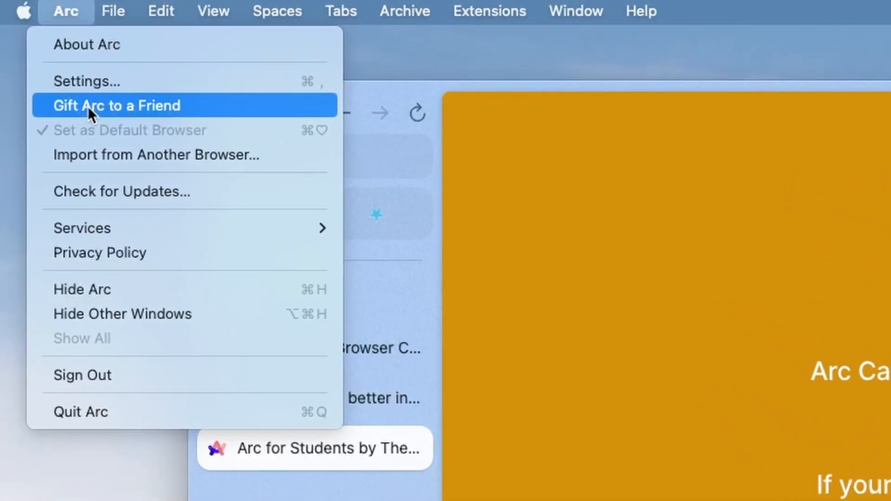
Open 'Gift Arc to a Friend…' and copy its invite link
left_click(116, 105)
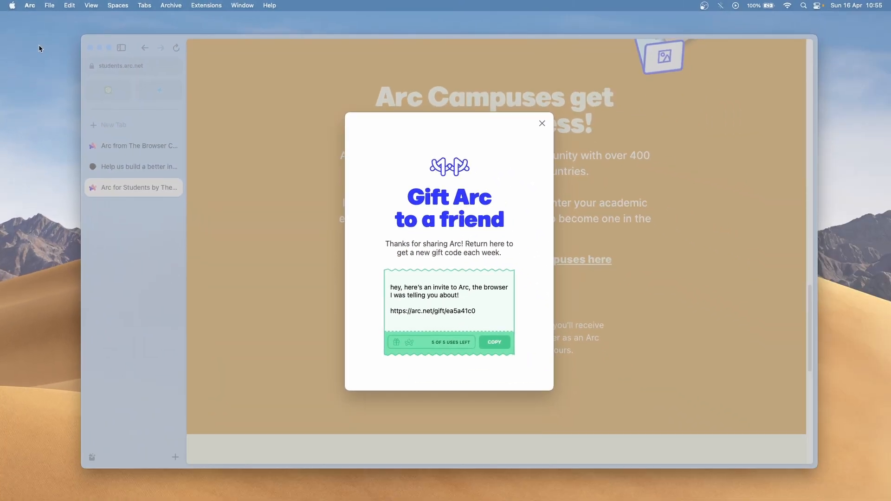
mouse_move(486, 274)
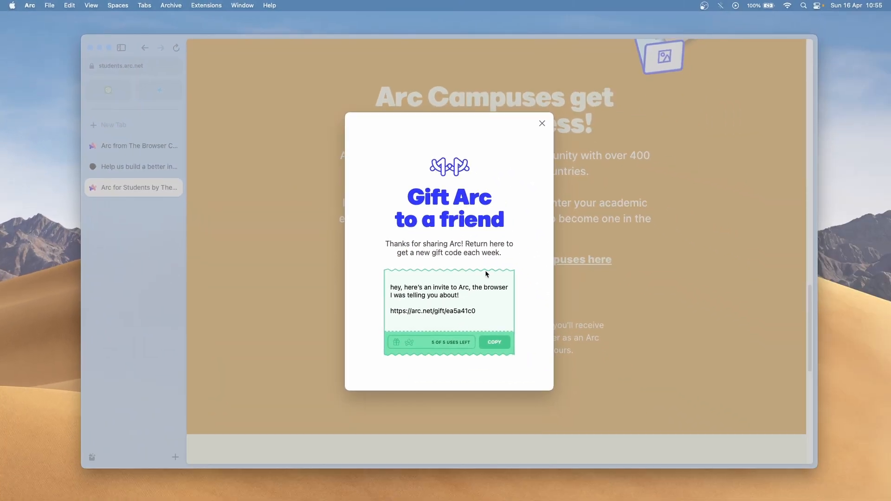
double_click(432, 311)
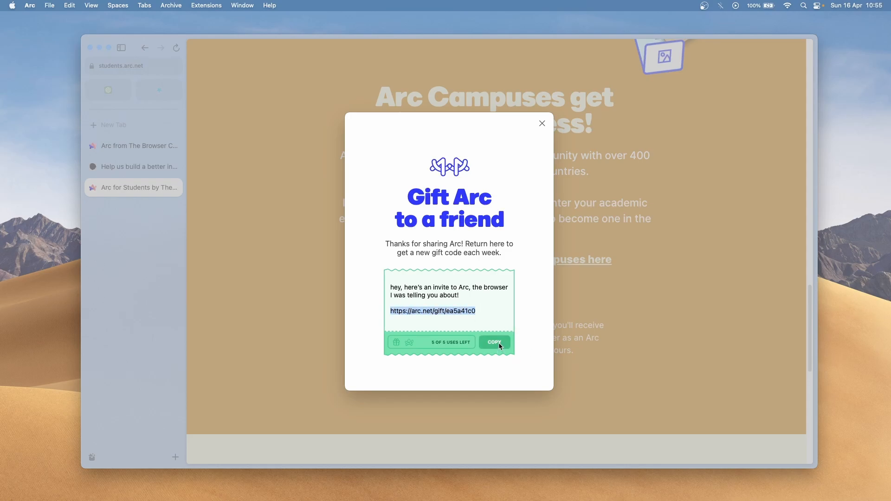
left_click(493, 342)
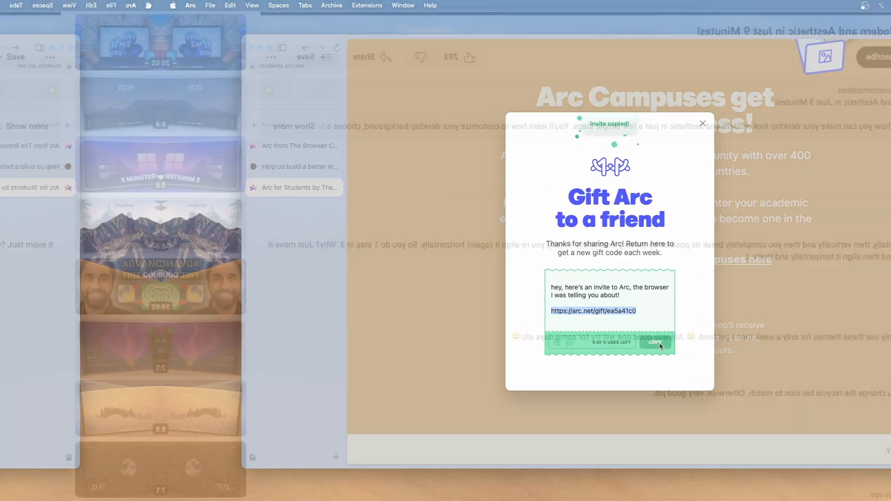
left_click(702, 124)
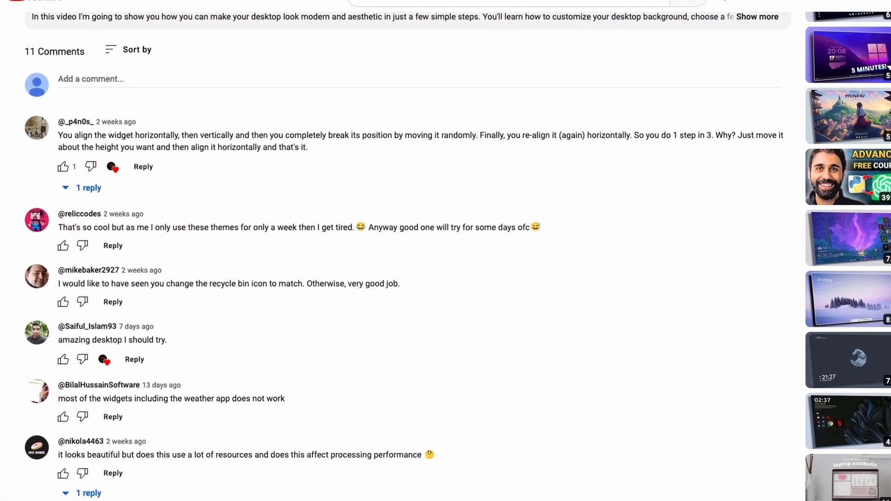
scroll("down", 3)
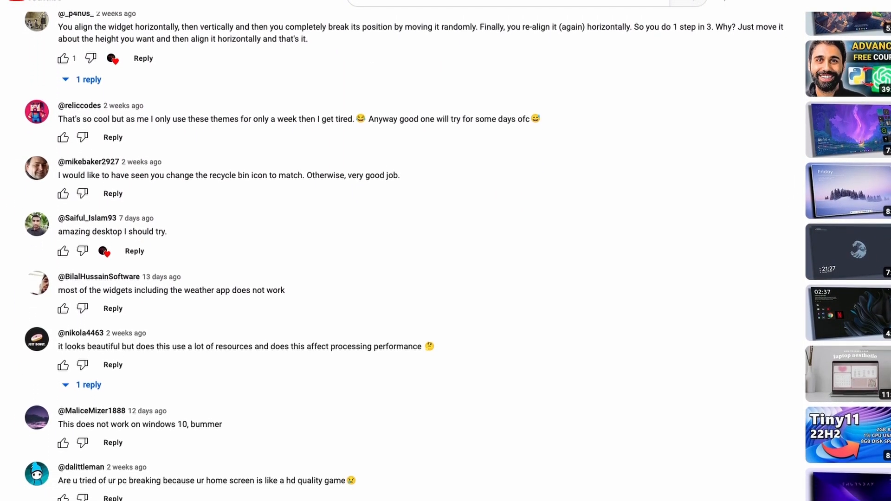
scroll("down", 3)
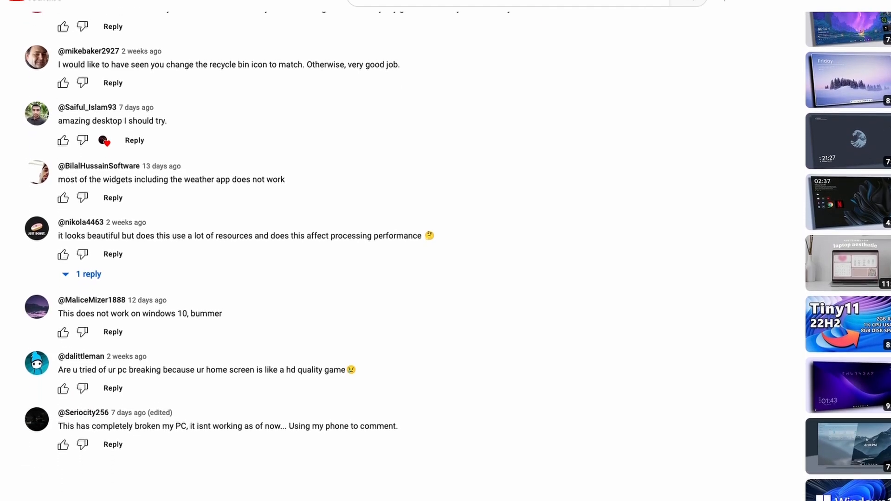
scroll("down", 3)
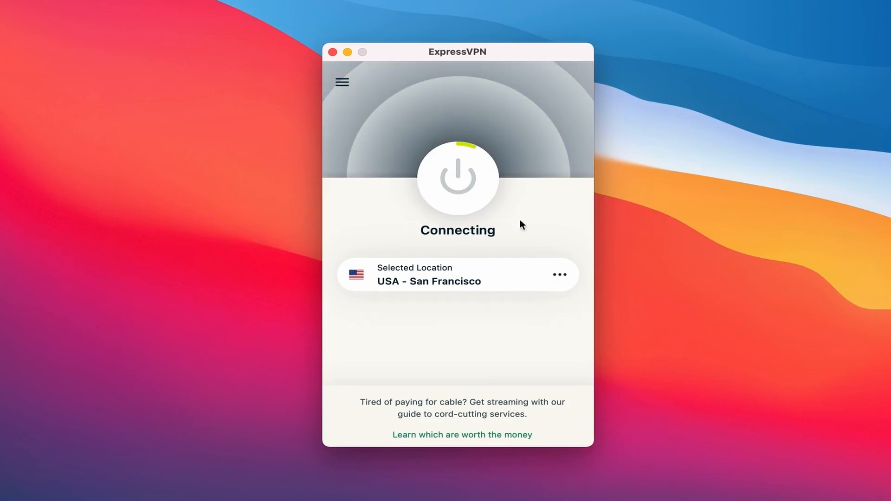
mouse_move(703, 183)
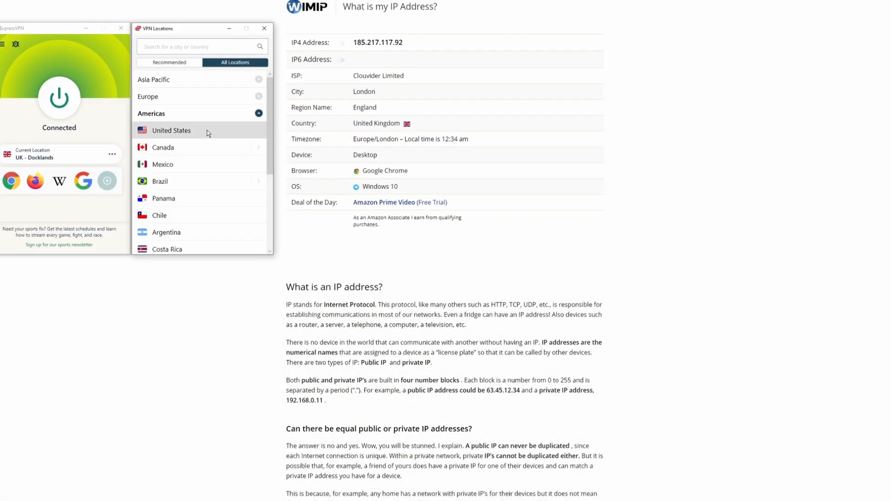
Choose a United States location, Miami, for the ExpressVPN connection
left_click(171, 129)
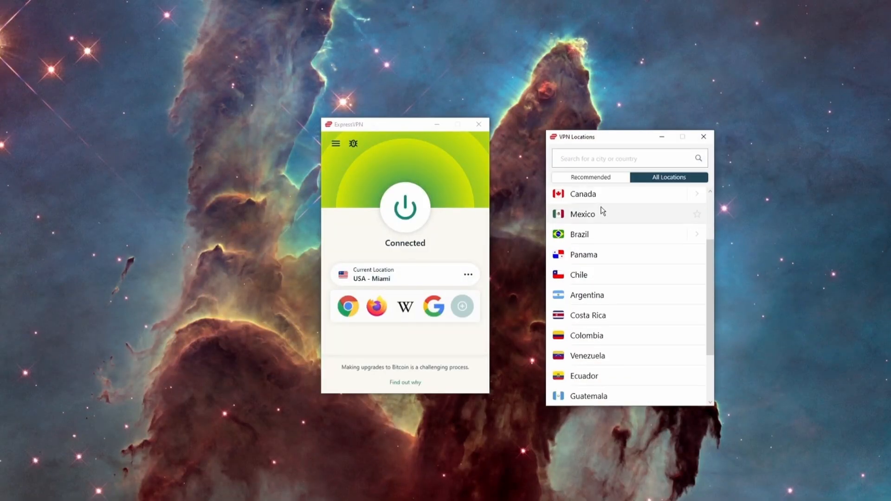
scroll("down", 3)
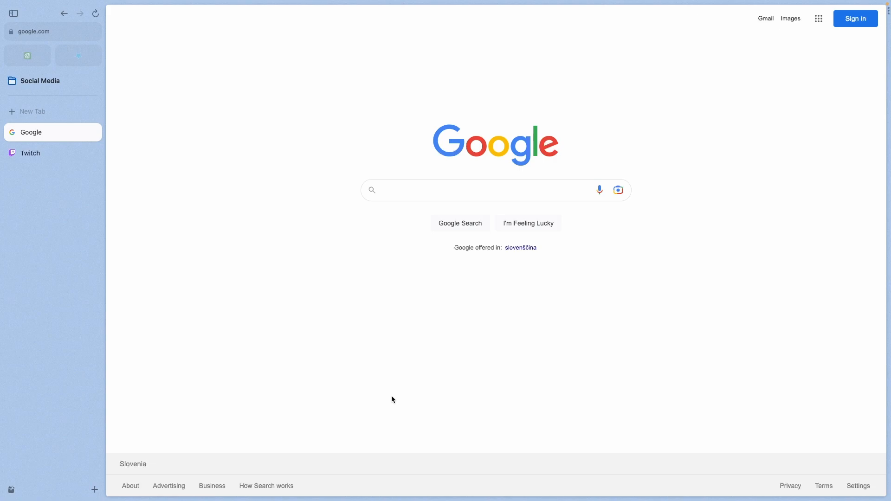
mouse_move(127, 257)
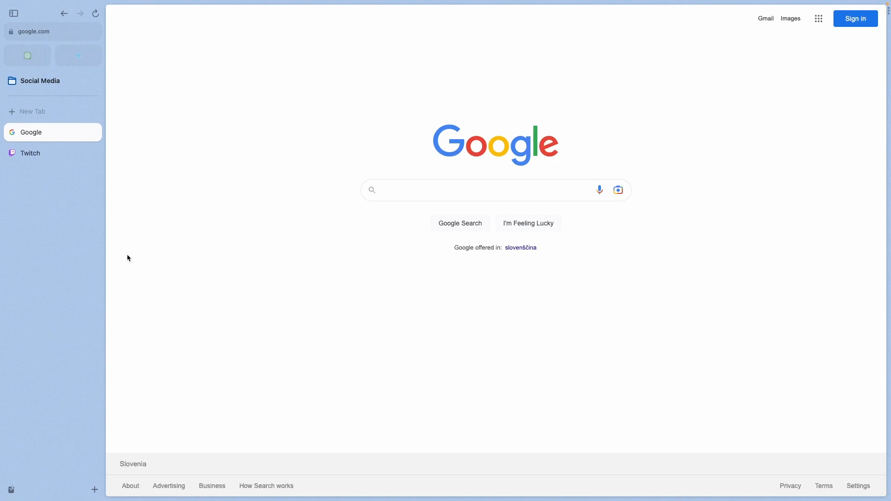
mouse_move(79, 208)
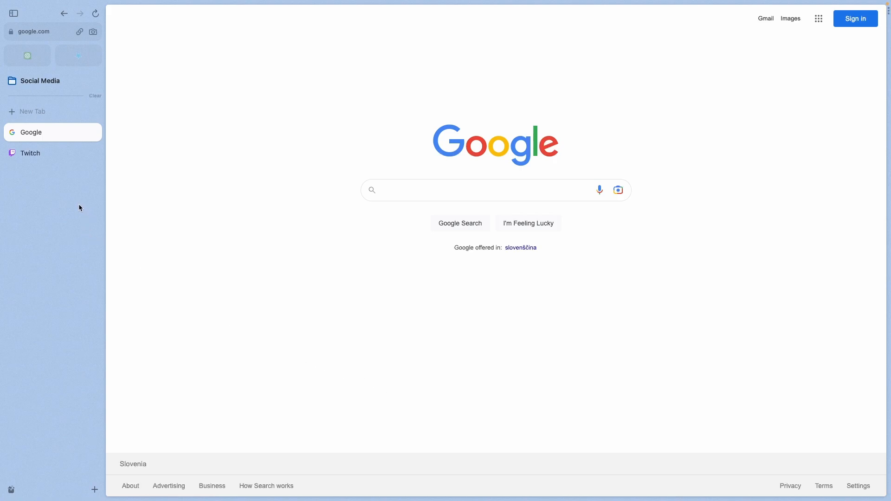
mouse_move(58, 31)
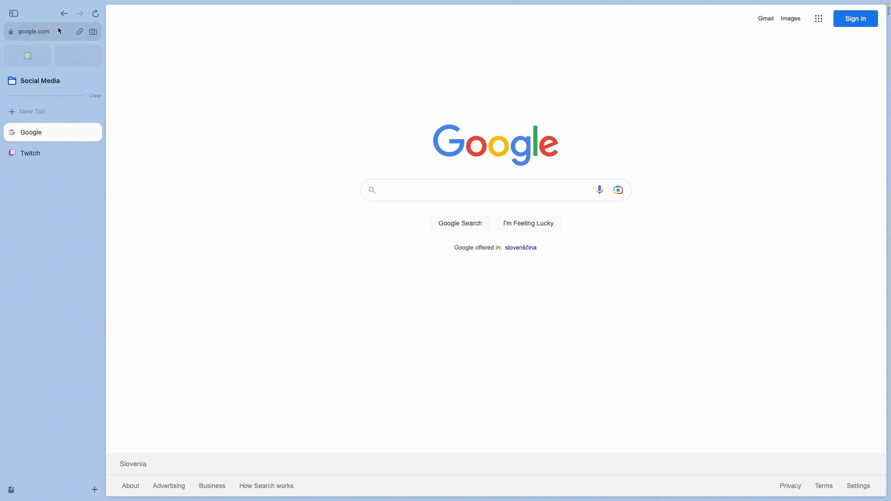
mouse_move(51, 81)
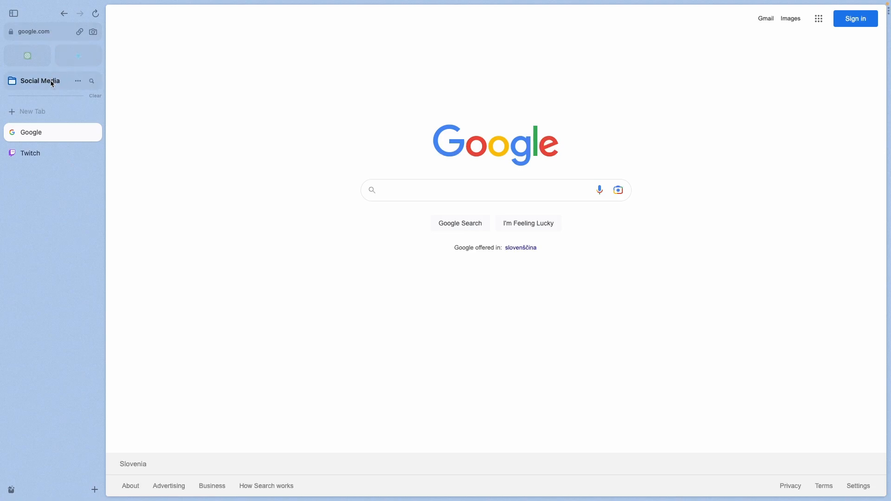
mouse_move(55, 154)
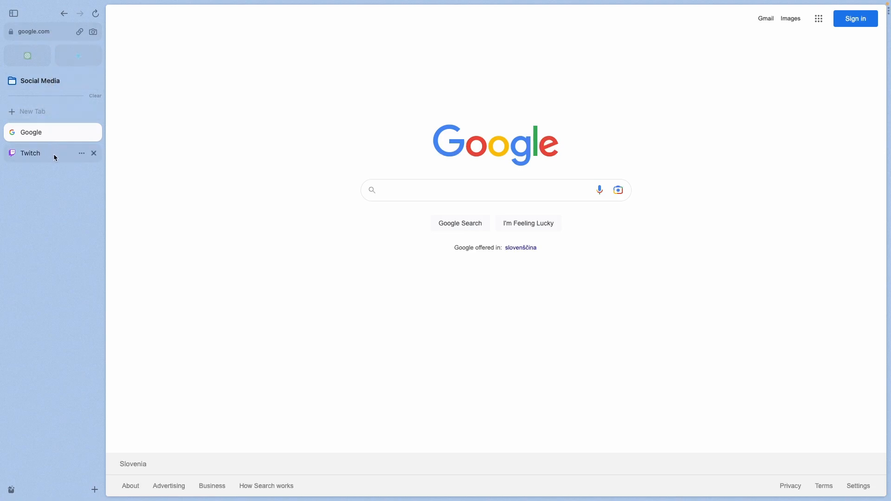
mouse_move(194, 128)
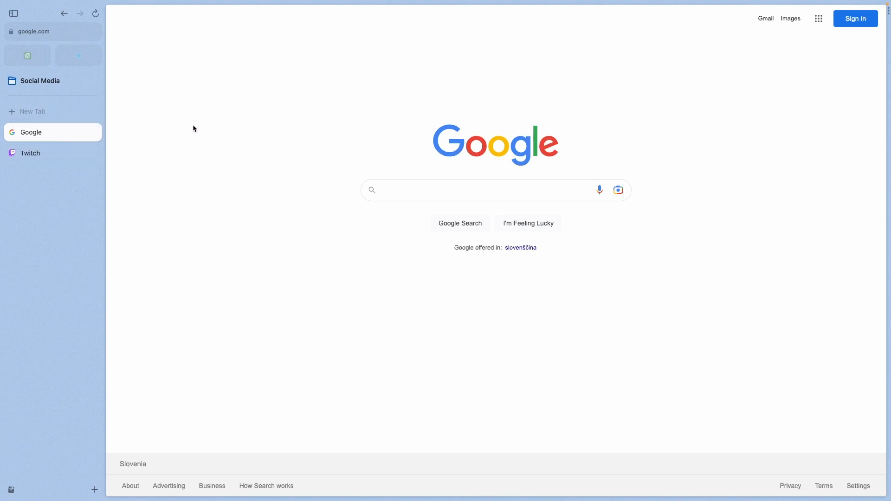
mouse_move(221, 134)
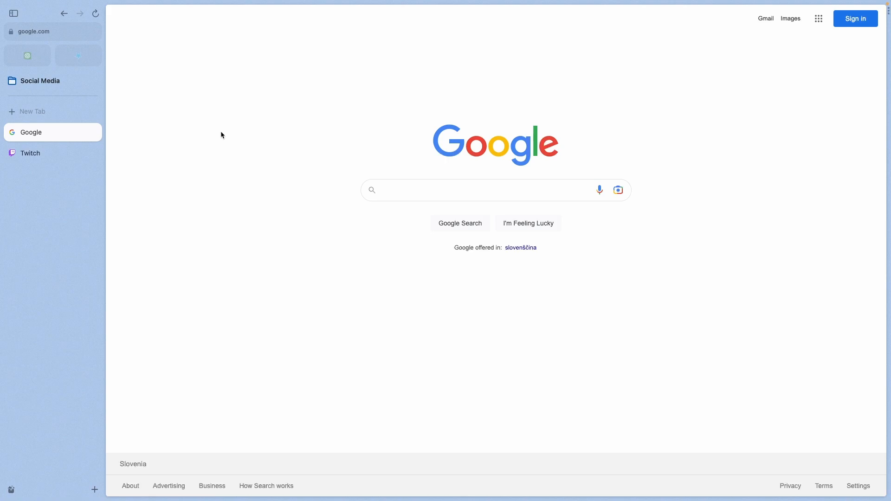
left_click(13, 13)
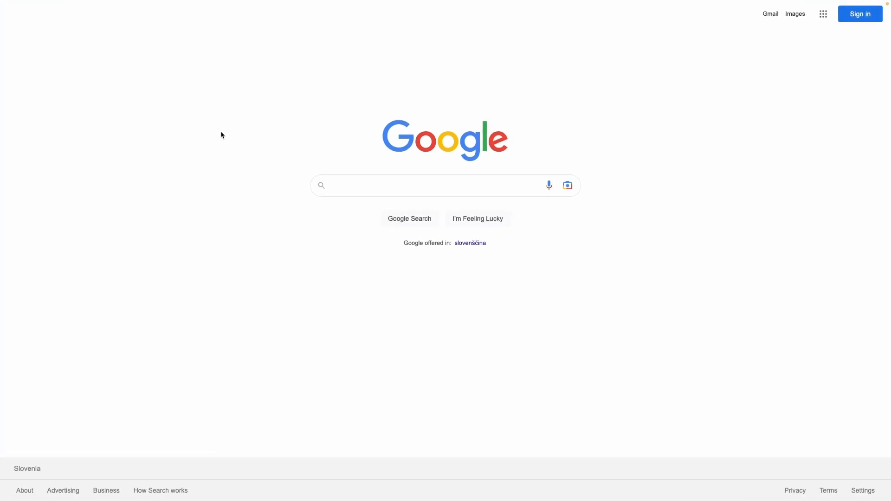
mouse_move(106, 97)
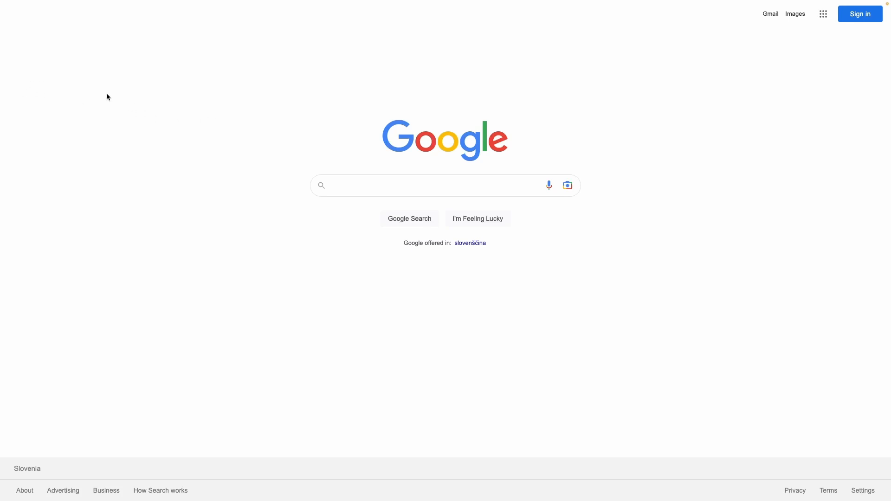
mouse_move(322, 77)
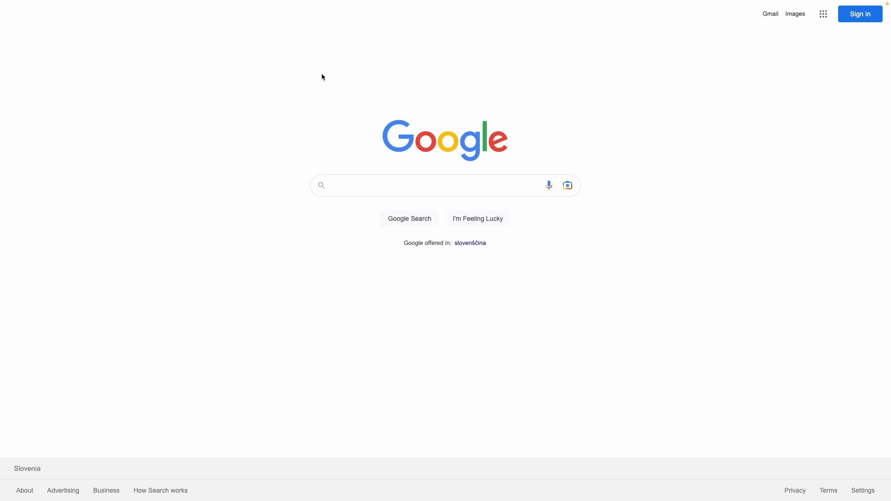
left_click(13, 13)
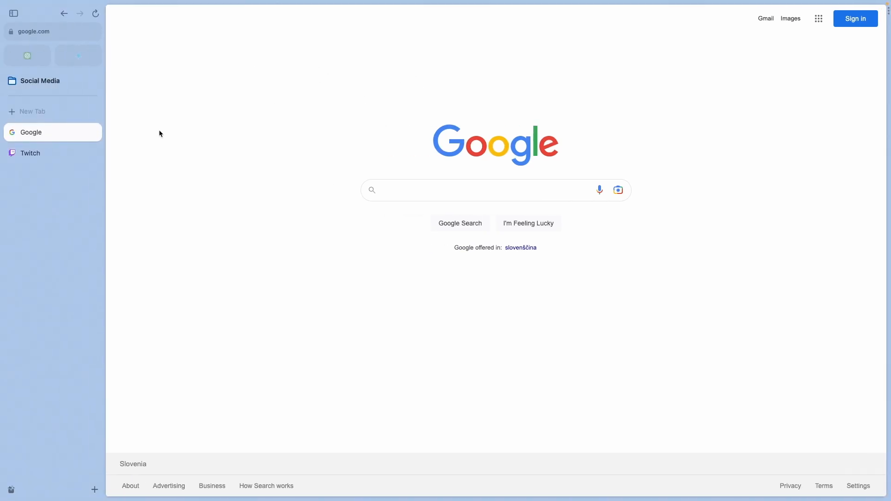
mouse_move(157, 138)
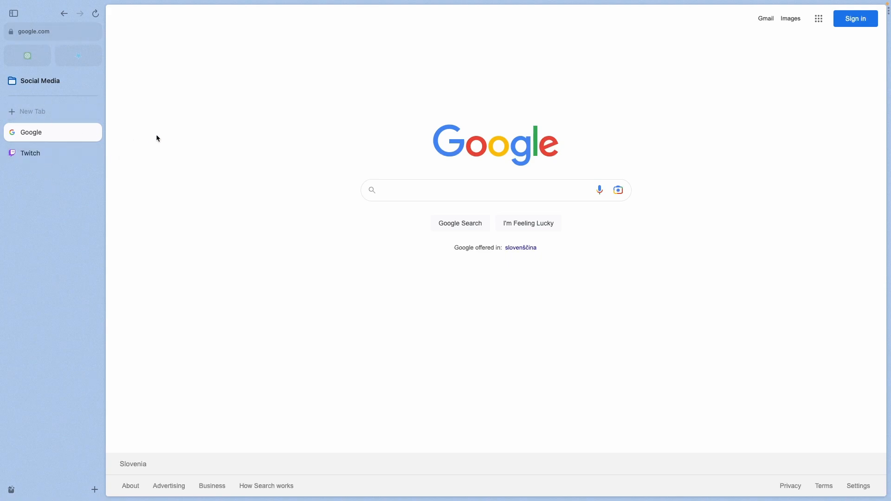
mouse_move(73, 8)
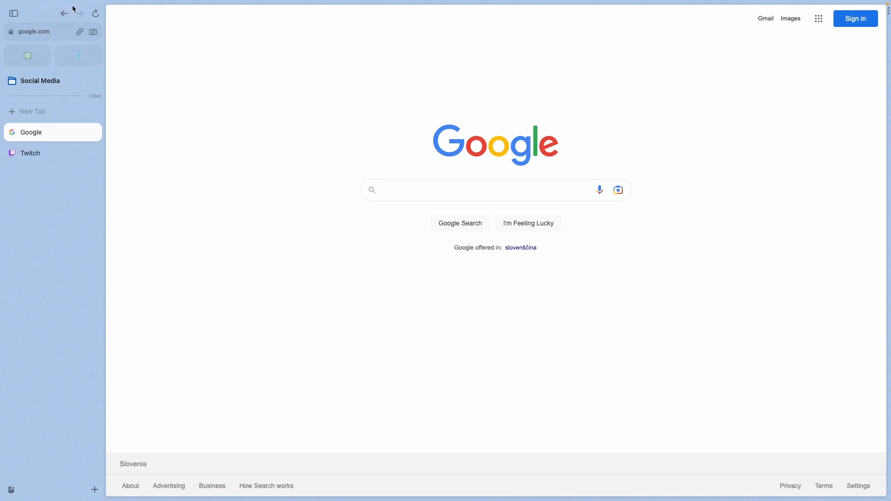
mouse_move(659, 468)
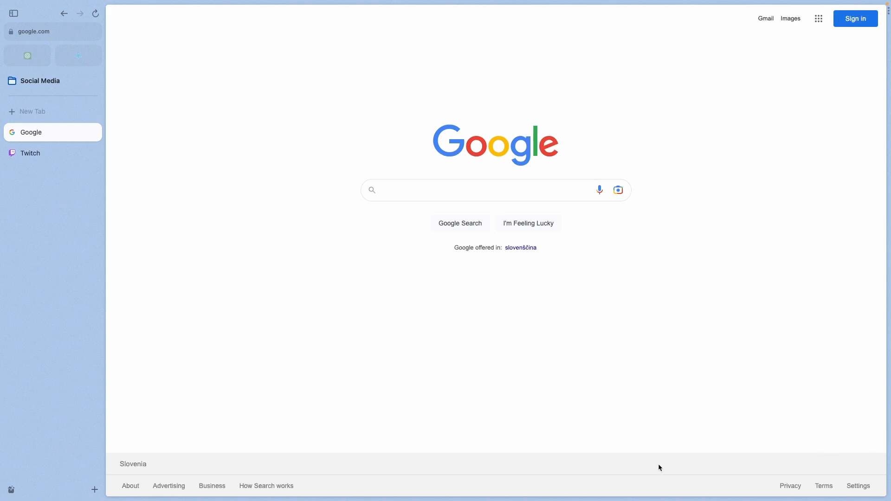
mouse_move(138, 4)
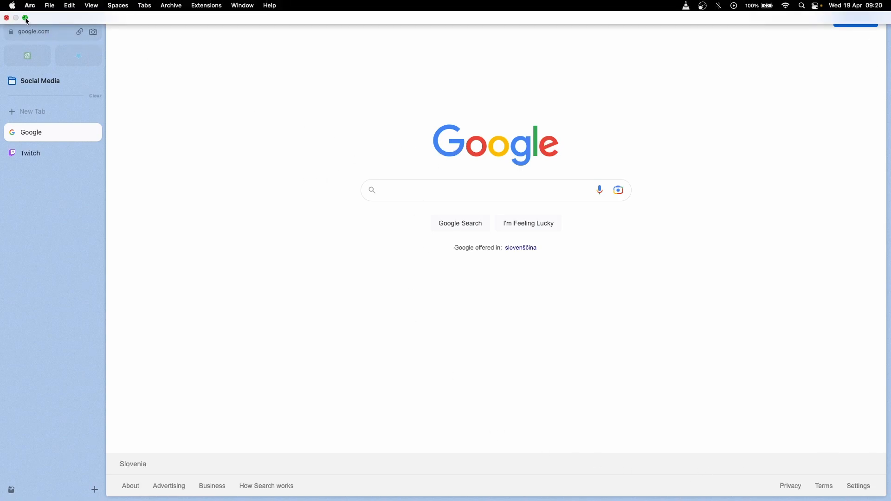
Exit full screen into a regular window and hide the sidebar tab list
left_click(25, 18)
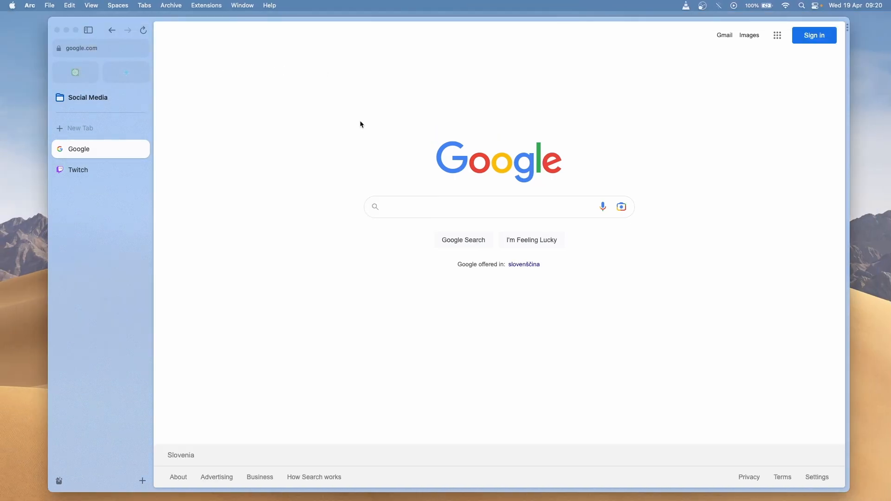
mouse_move(390, 175)
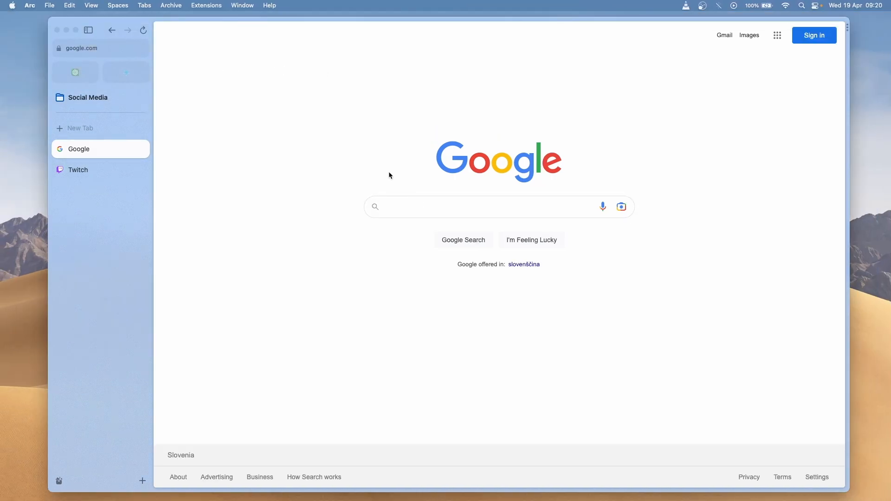
left_click(88, 30)
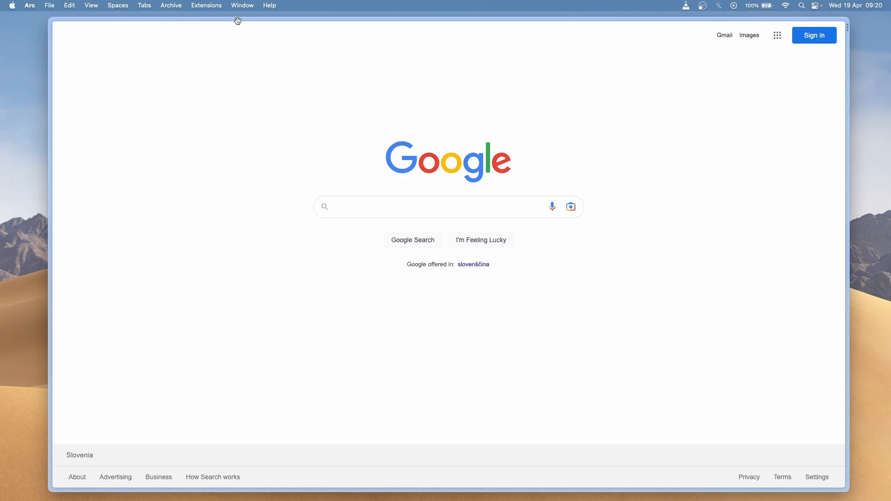
mouse_move(846, 73)
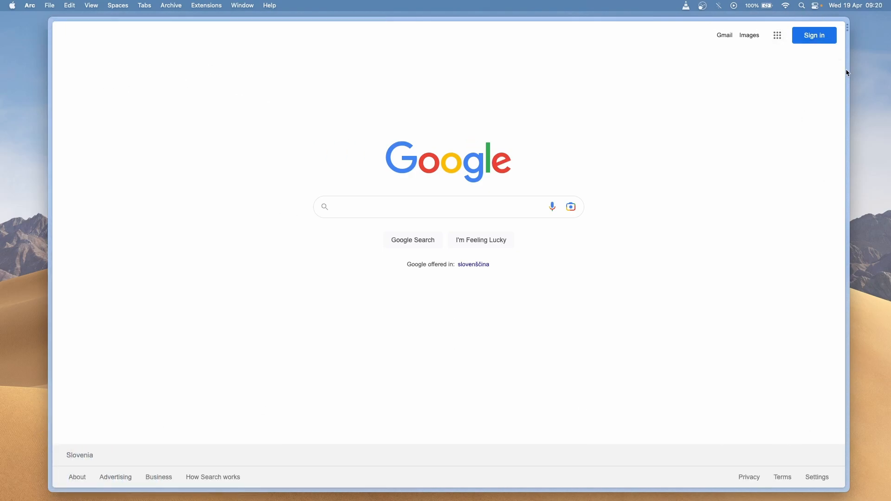
mouse_move(50, 116)
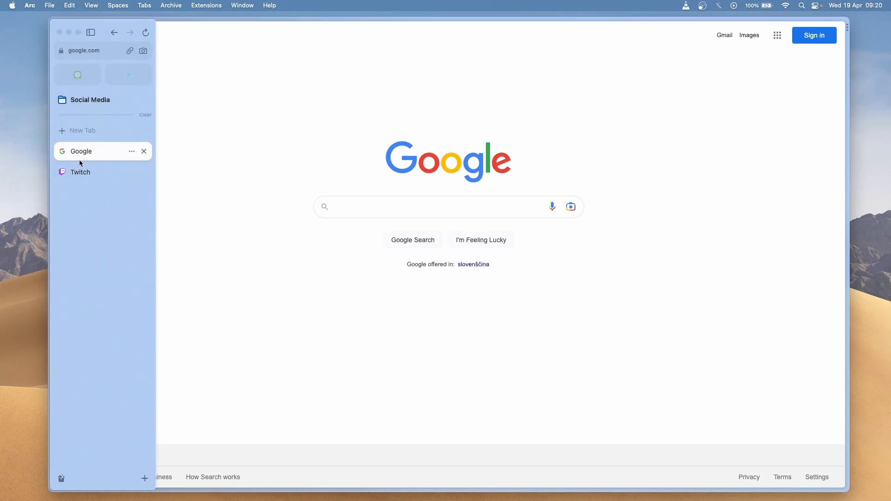
mouse_move(118, 112)
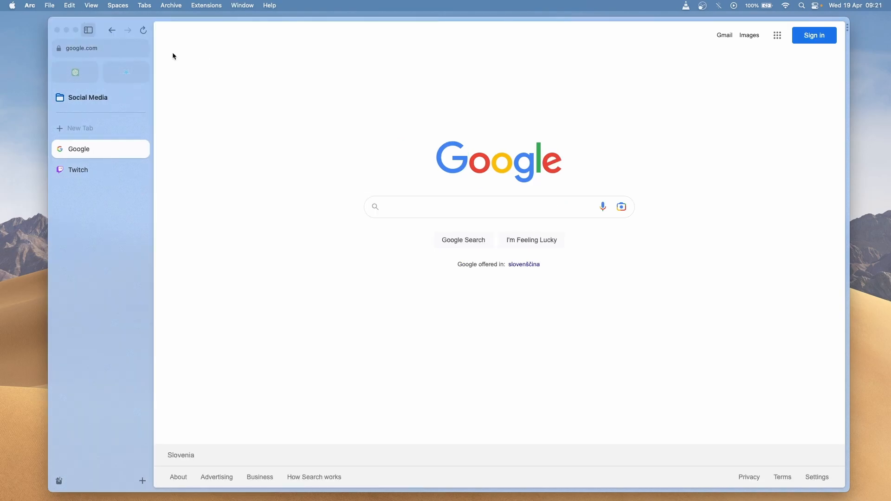
mouse_move(104, 108)
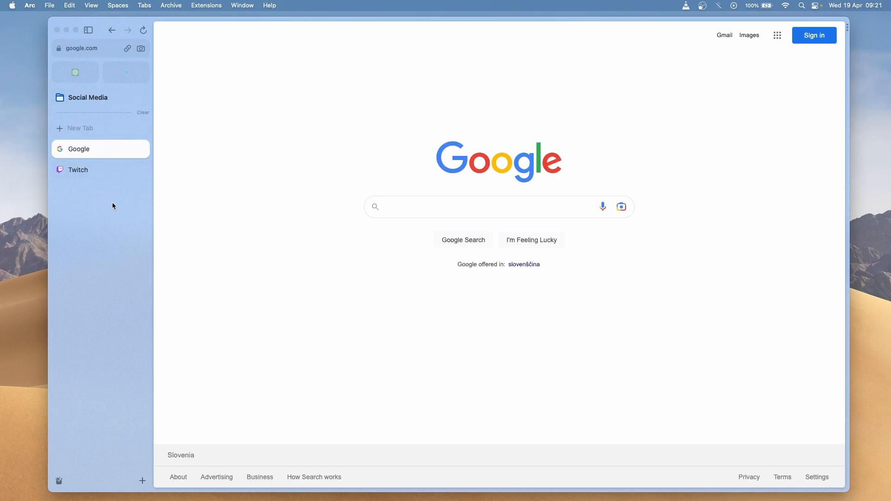
View and close the About Arc version window, then start a new tab
left_click(30, 5)
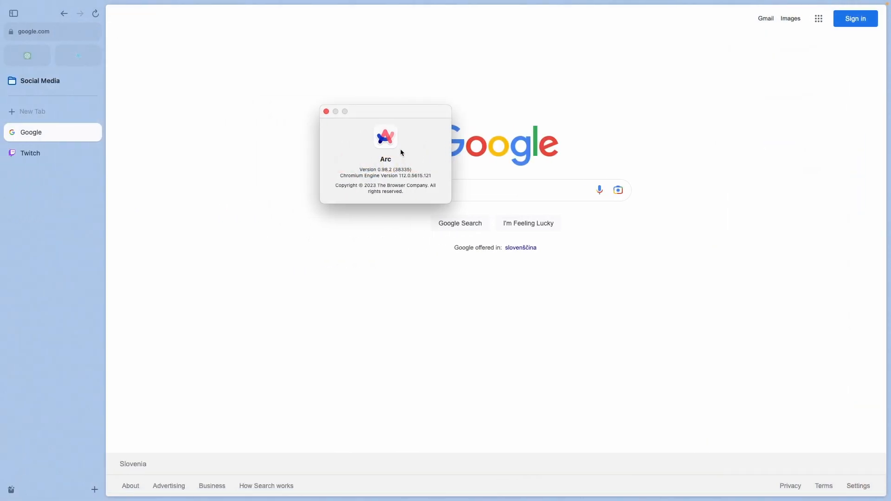
mouse_move(367, 127)
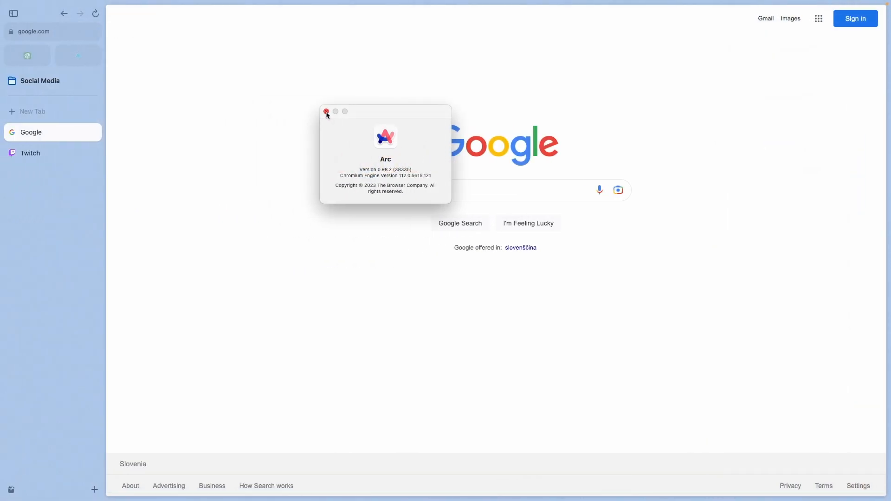
left_click(326, 111)
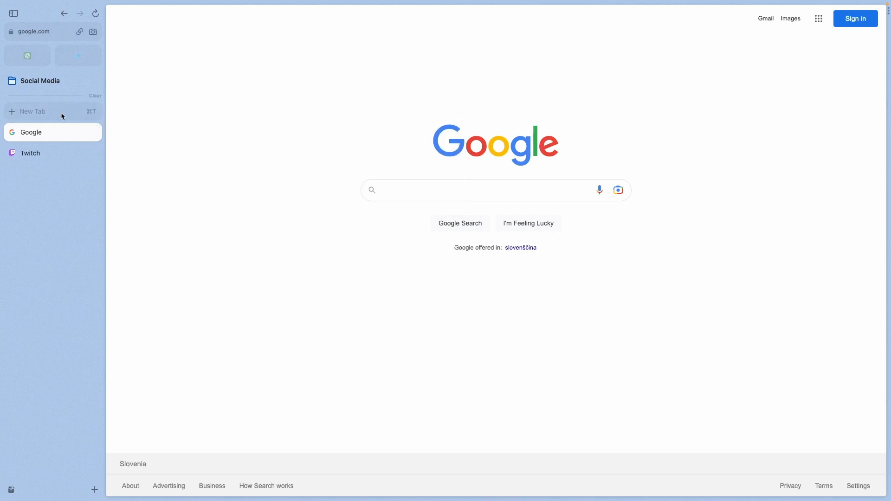
left_click(34, 31)
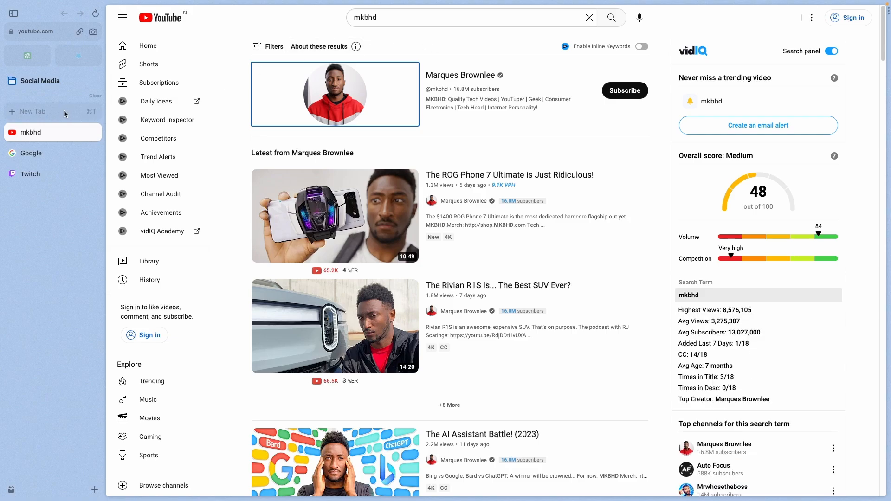
mouse_move(57, 132)
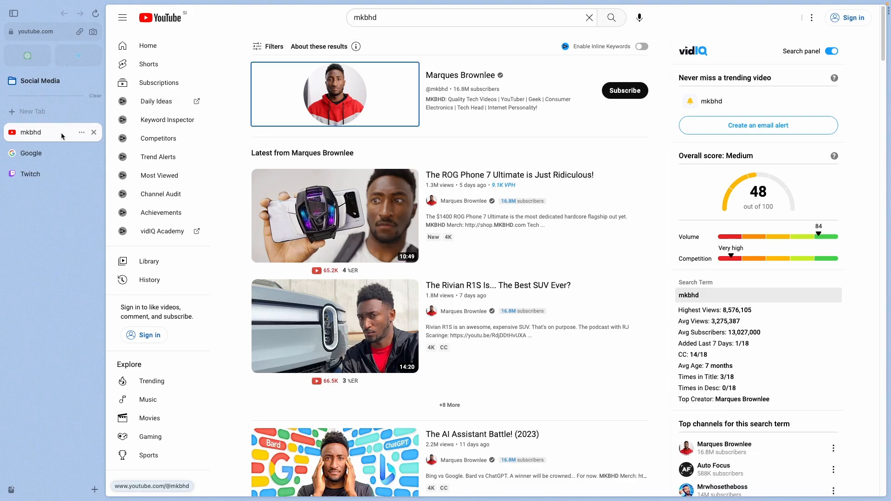
mouse_move(59, 134)
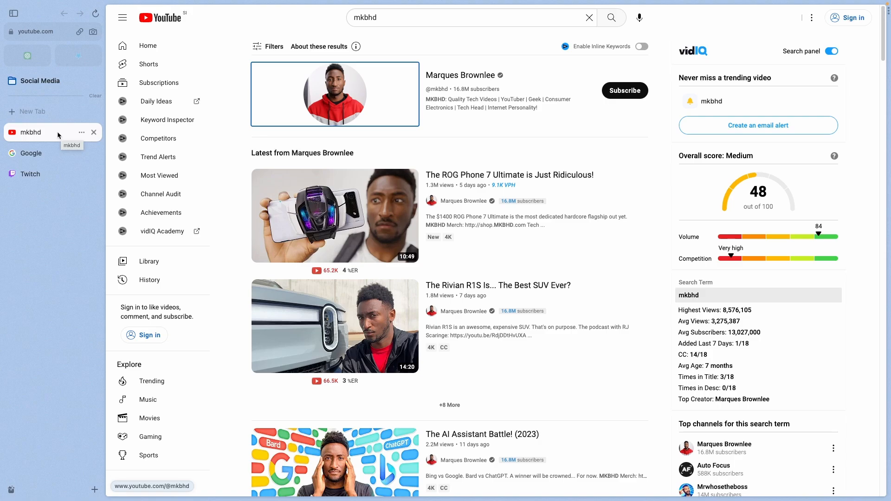
Put the mkbhd tab in split view with Google, then bring up the split pair's separate options
right_click(30, 133)
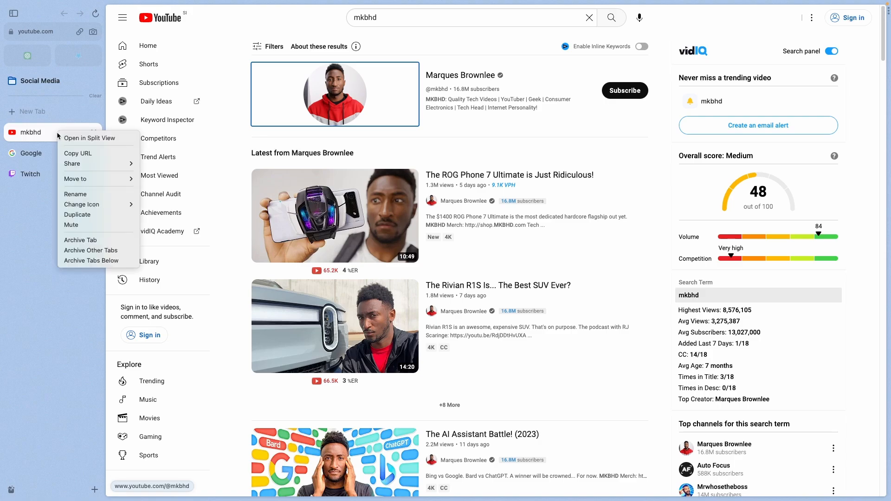
mouse_move(89, 139)
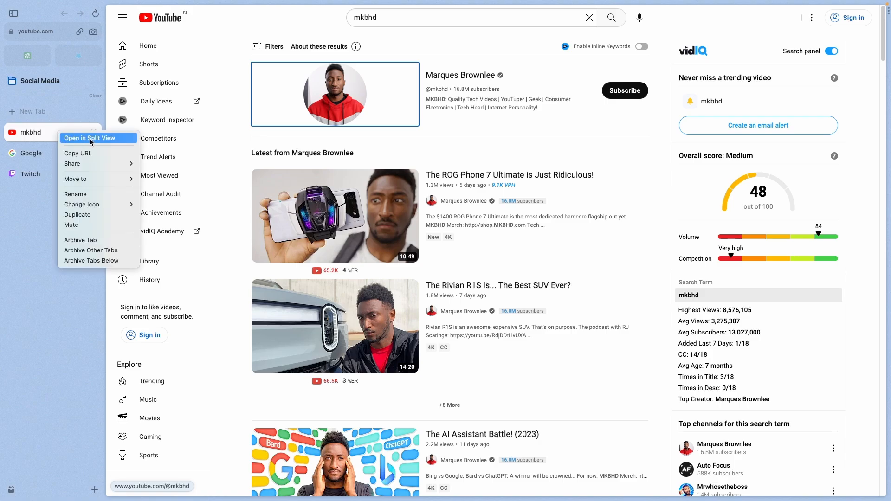
left_click(88, 139)
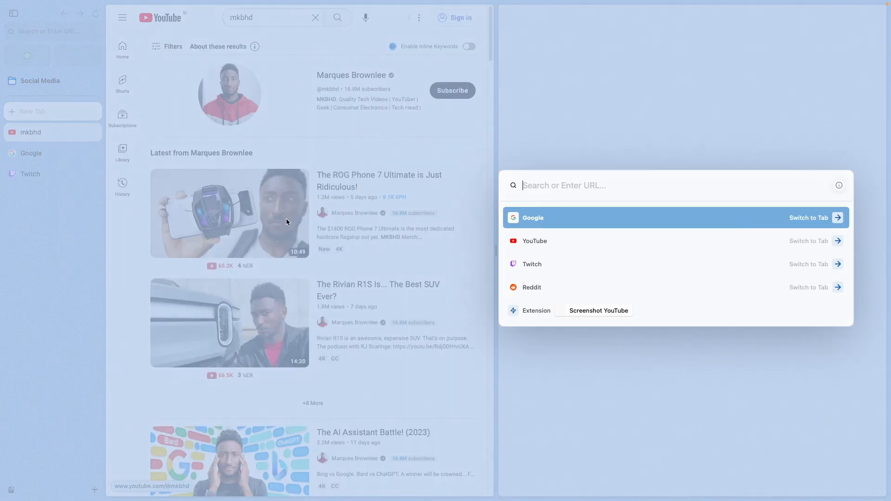
mouse_move(572, 220)
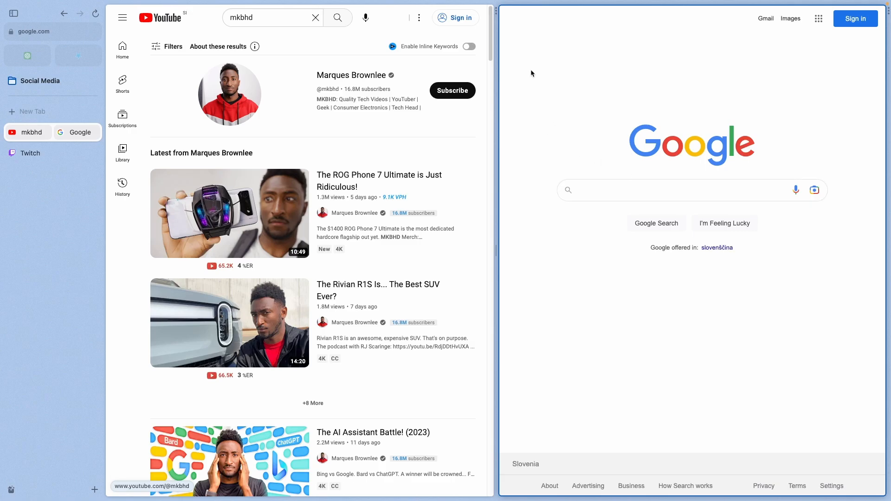
mouse_move(496, 83)
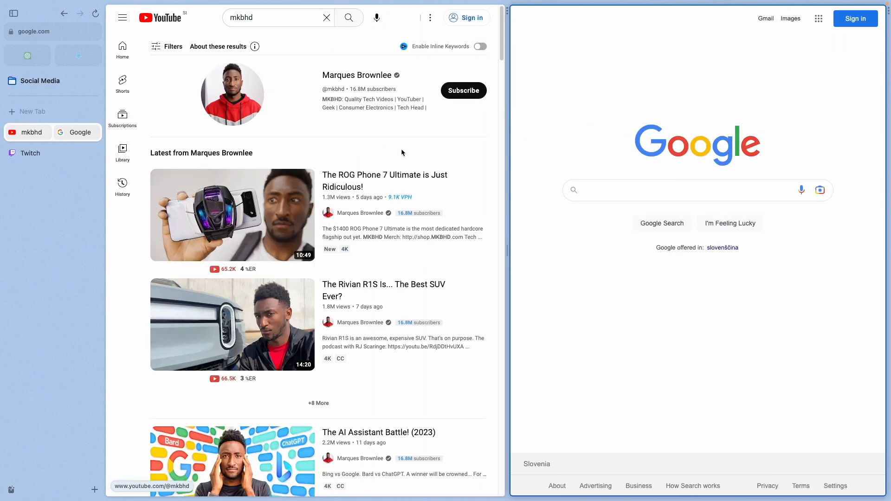
mouse_move(231, 214)
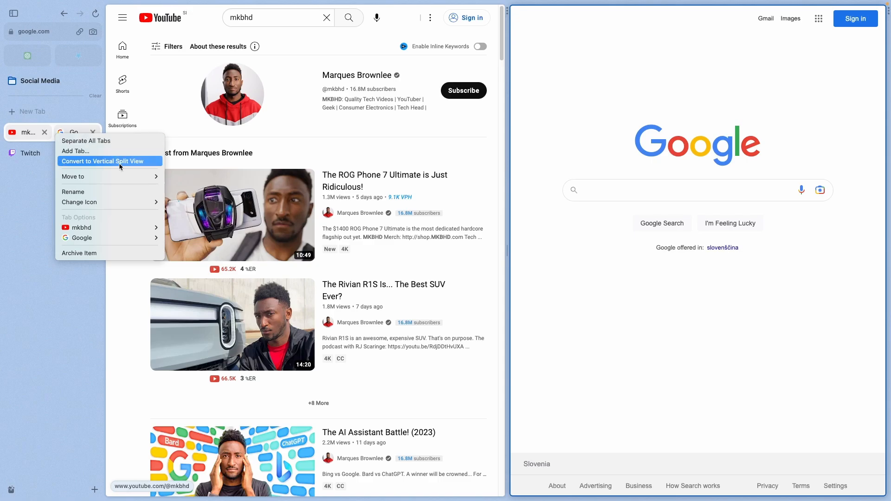
left_click(103, 161)
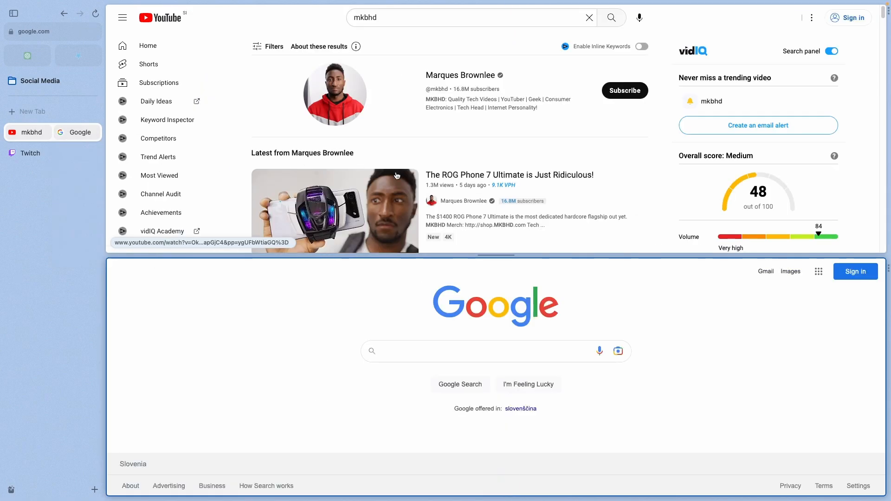
mouse_move(463, 133)
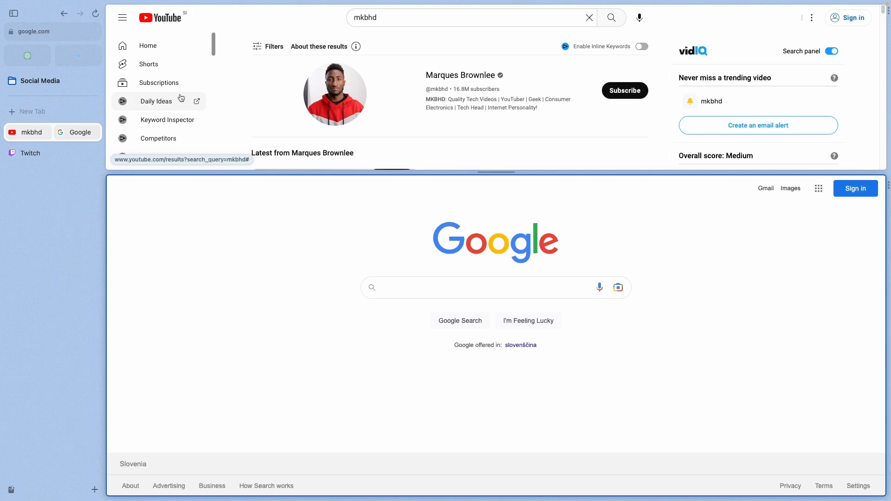
right_click(28, 132)
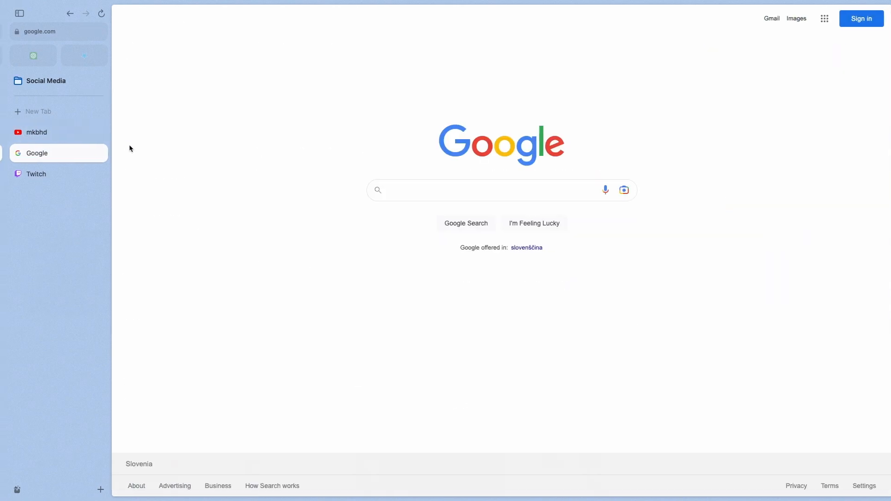
Expand Social Media, create a Twitch folder, and choose to delete it
left_click(38, 132)
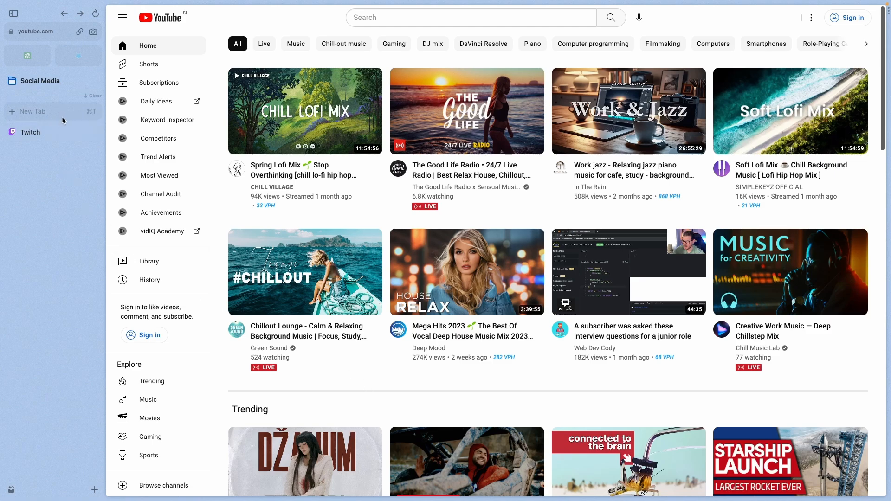
mouse_move(51, 84)
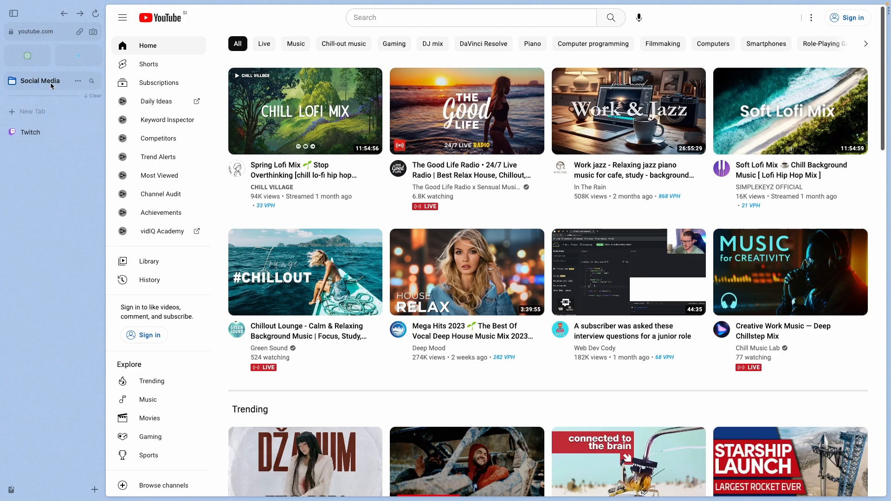
left_click(40, 80)
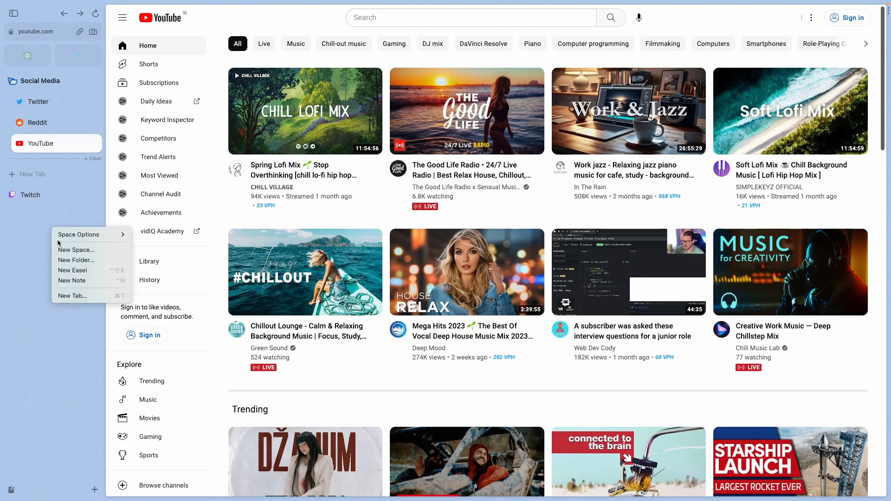
mouse_move(85, 260)
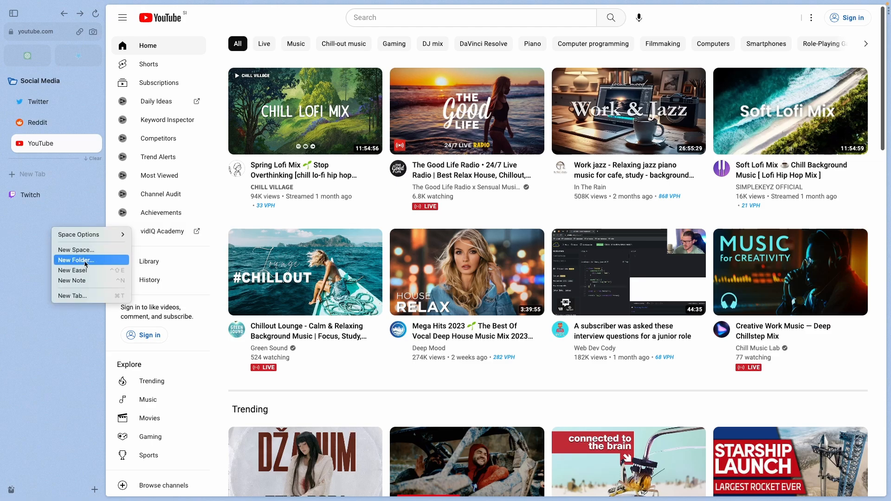
left_click(76, 260)
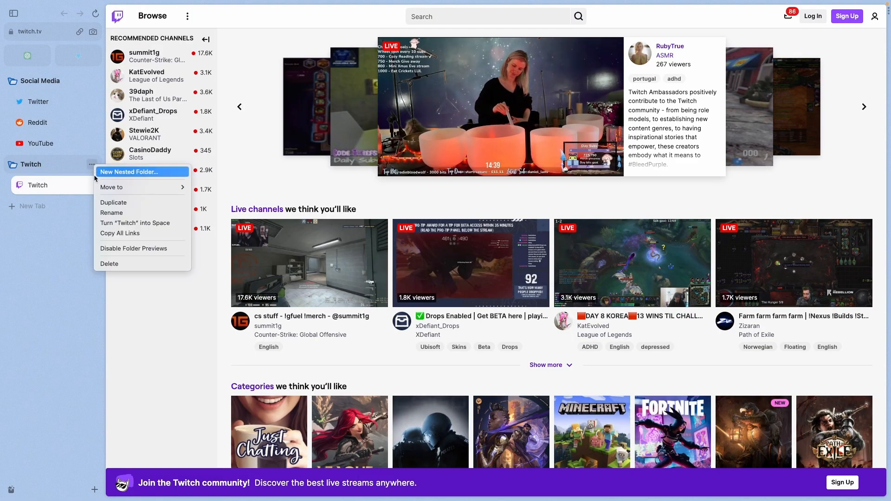
left_click(109, 264)
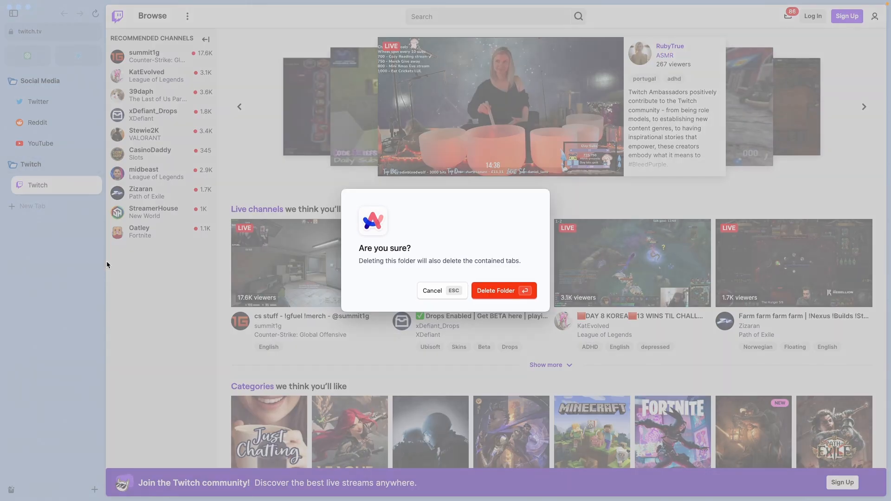
Delete the Twitch folder, then play and unmute Spring Lofi Mix from the YouTube tab
left_click(501, 290)
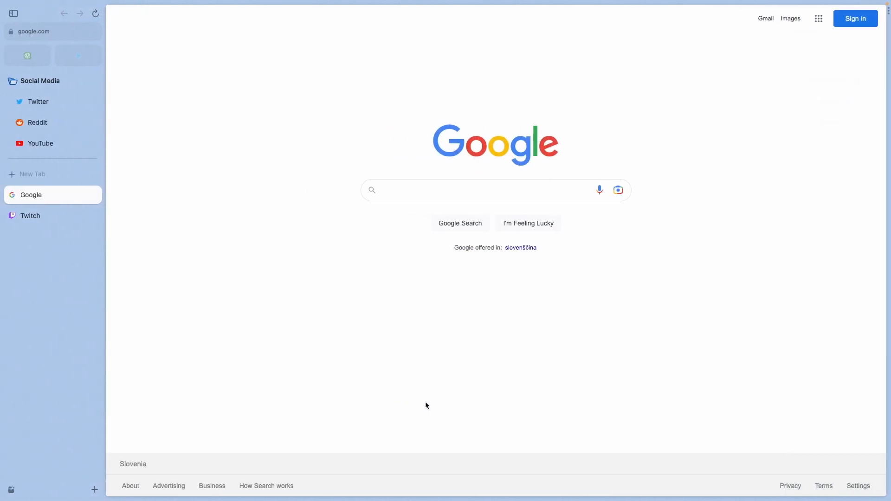
mouse_move(183, 172)
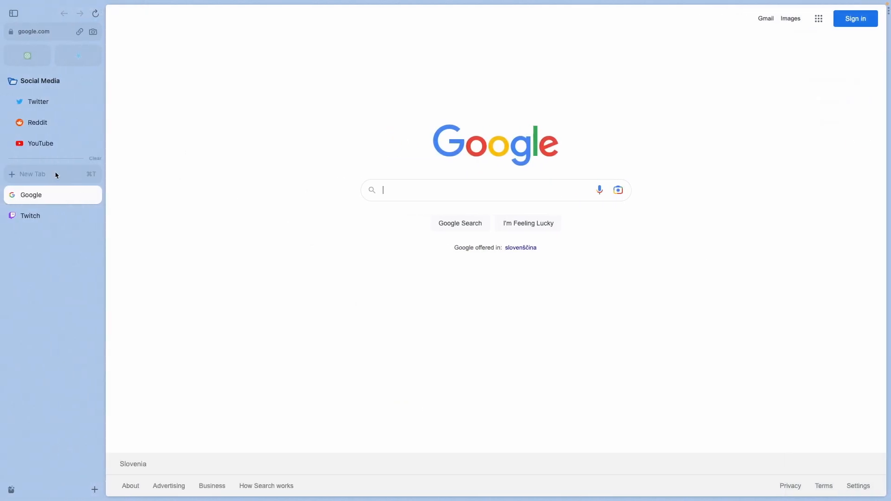
left_click(41, 143)
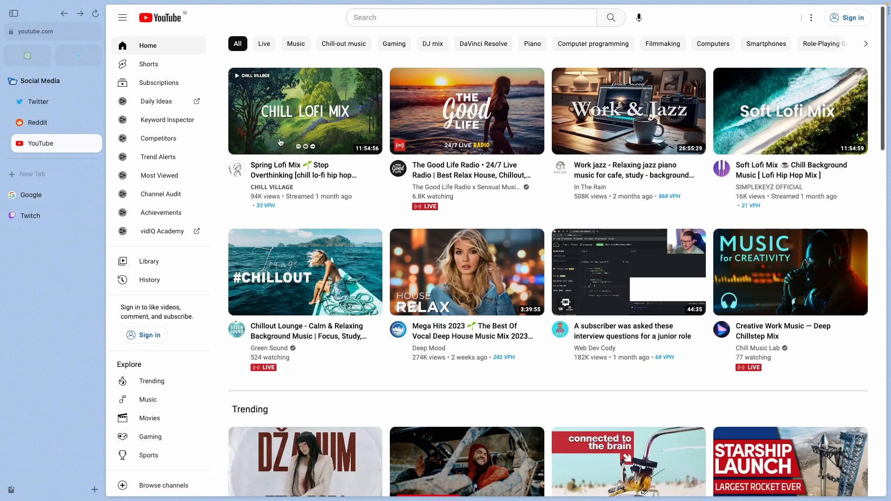
left_click(305, 111)
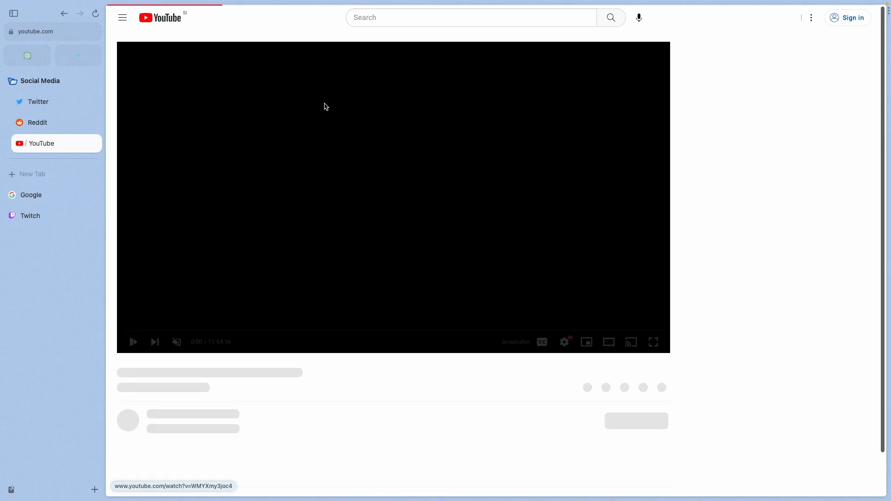
left_click(31, 194)
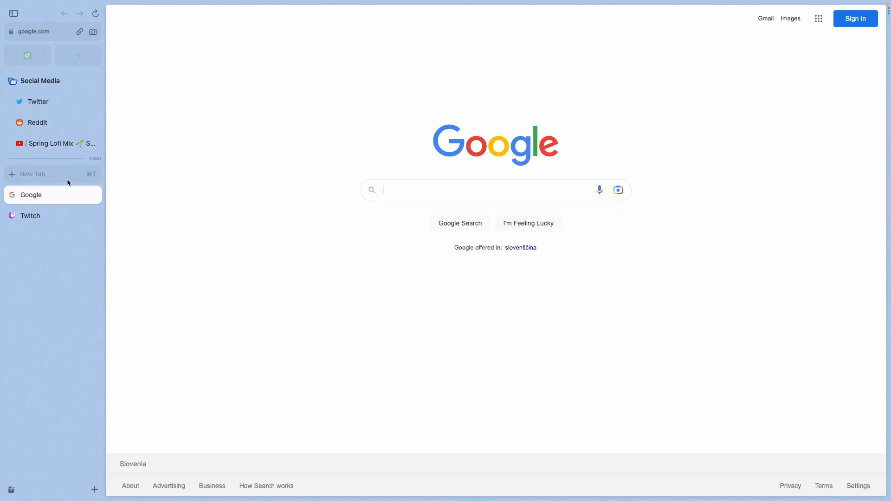
left_click(54, 143)
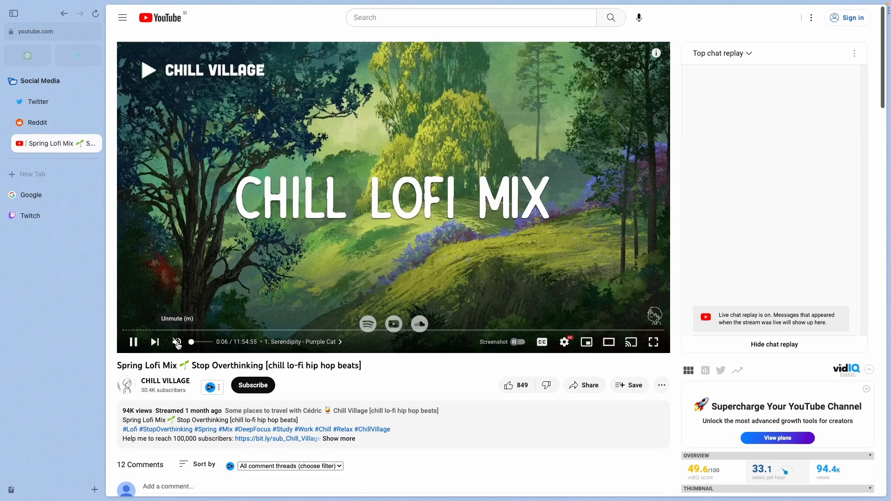
left_click(30, 195)
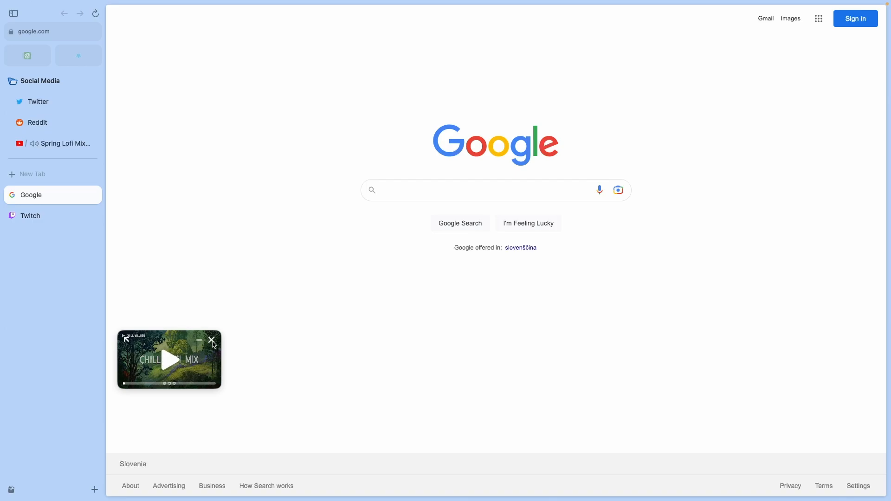
mouse_move(127, 342)
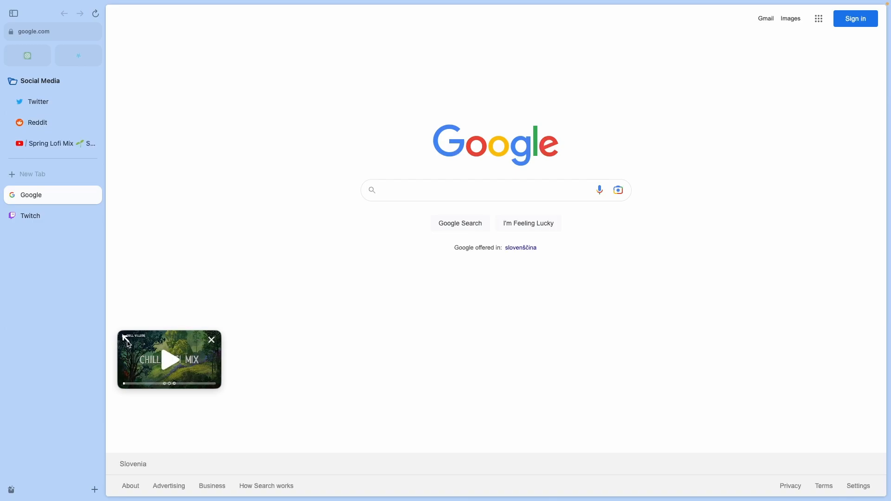
Expand the floating Spring Lofi Mix player back to its full YouTube page, paused at 0:14
left_click(168, 359)
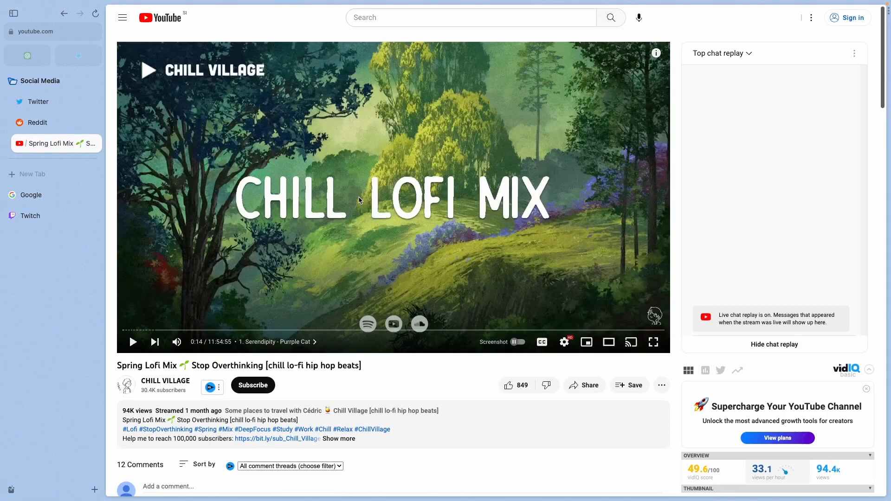
mouse_move(417, 377)
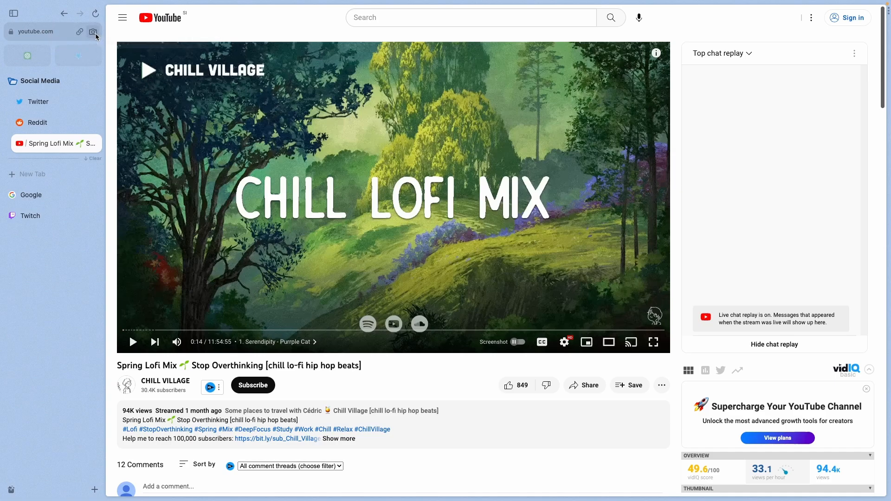
Capture a screenshot of the Spring Lofi Mix video page with the address-bar camera
left_click(93, 31)
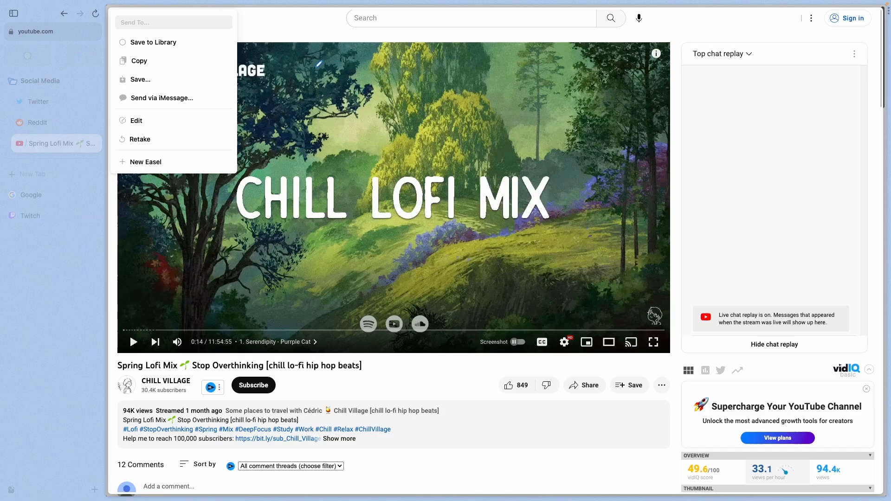
mouse_move(154, 43)
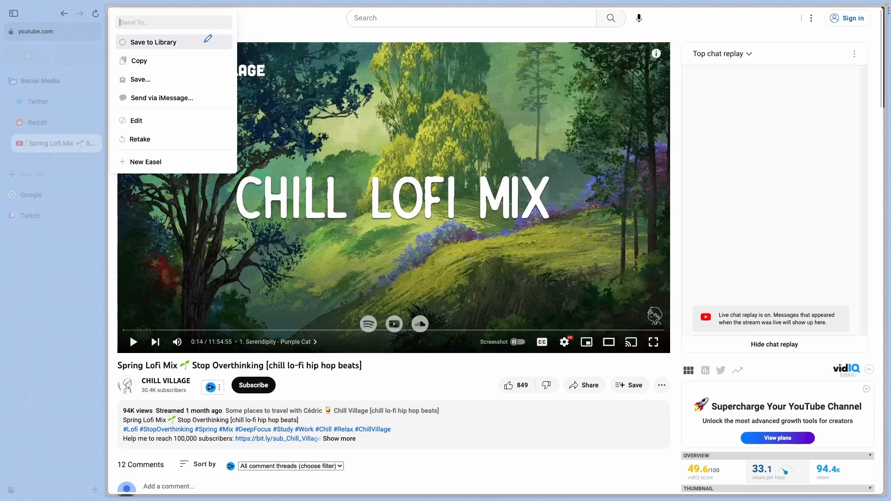
mouse_move(138, 60)
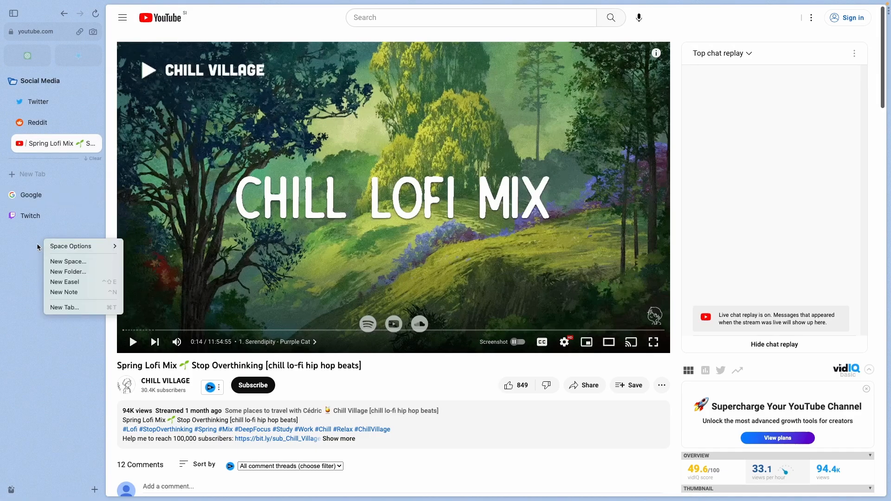
mouse_move(64, 292)
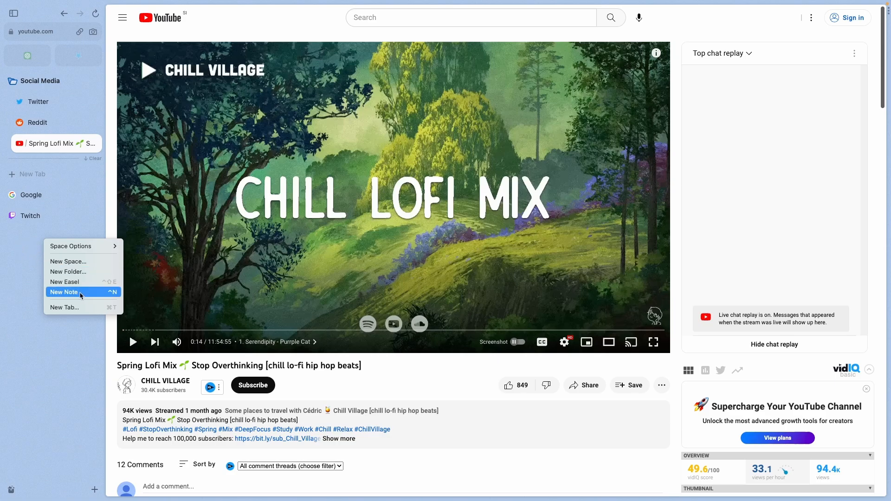
Create a new note and write 'Make a YouTube video about Arc' in its body
left_click(64, 292)
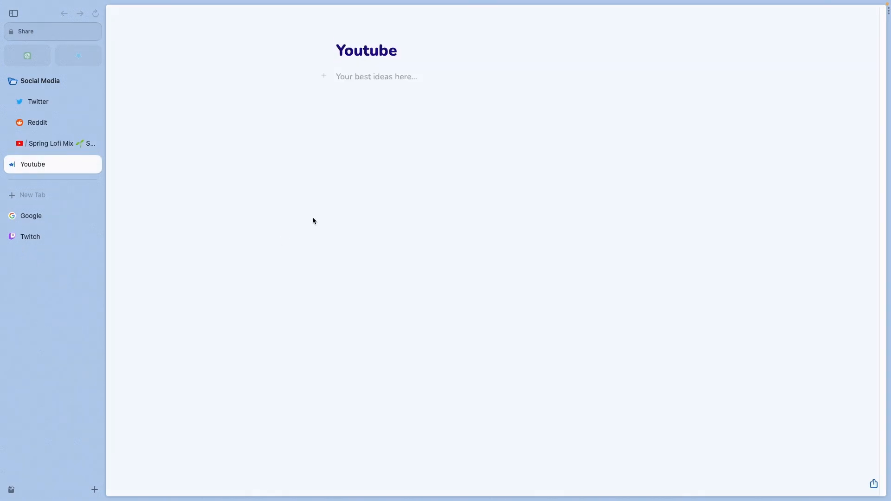
left_click(376, 76)
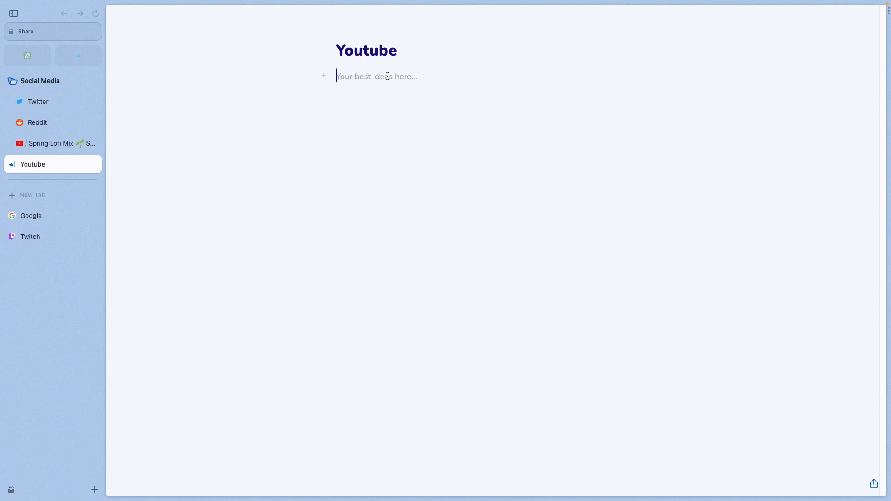
type("Make a YouTube video about Arc")
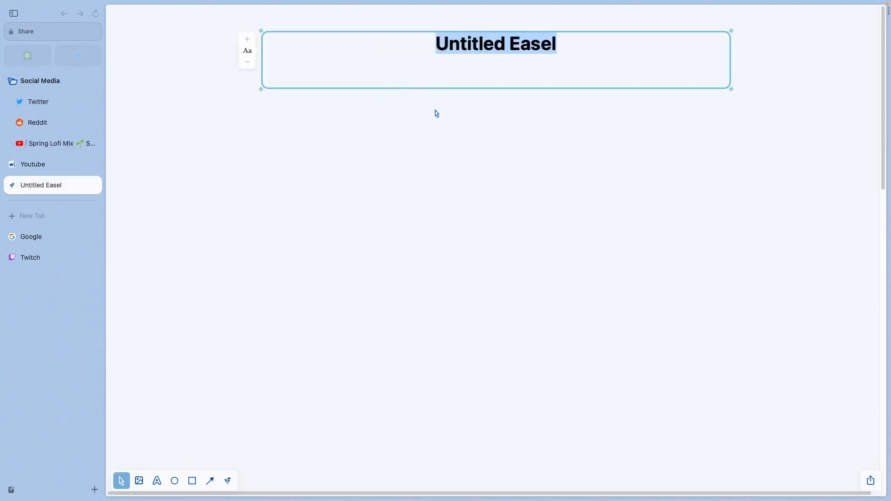
mouse_move(448, 140)
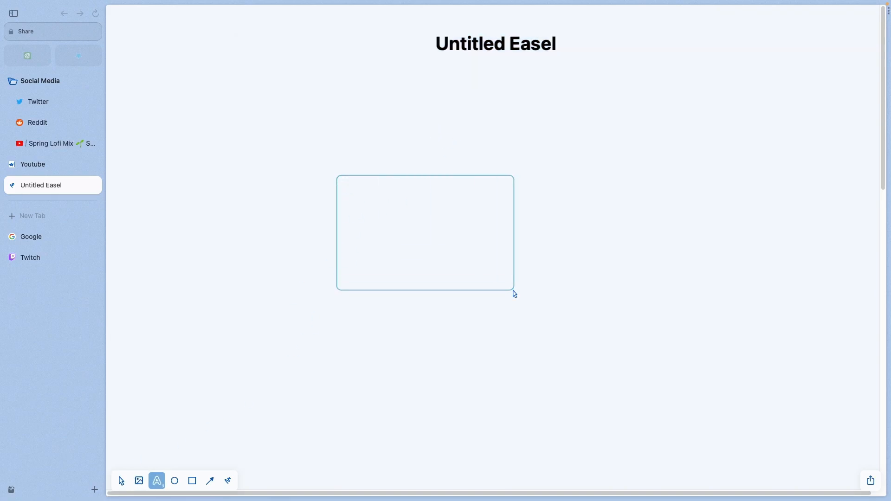
Type the text label 'sdhhsdvsdhvdsv' onto the new Untitled Easel
type("sdhhsdvsdhvdsv")
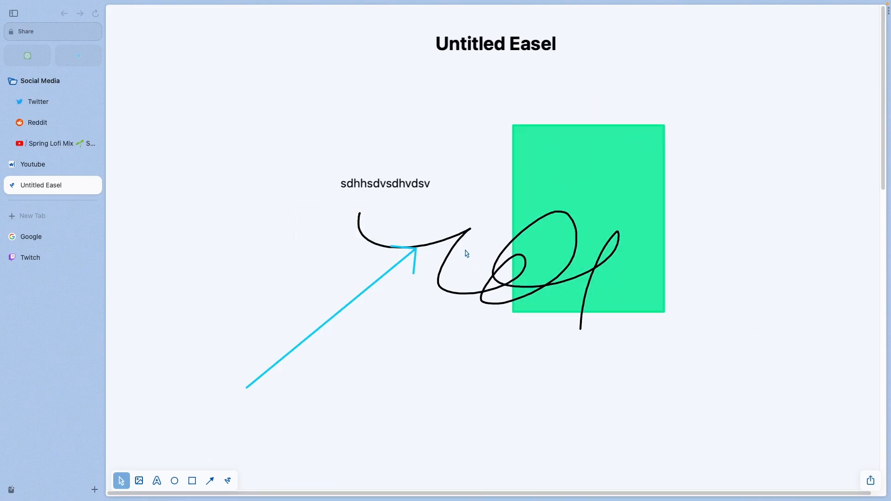
mouse_move(556, 108)
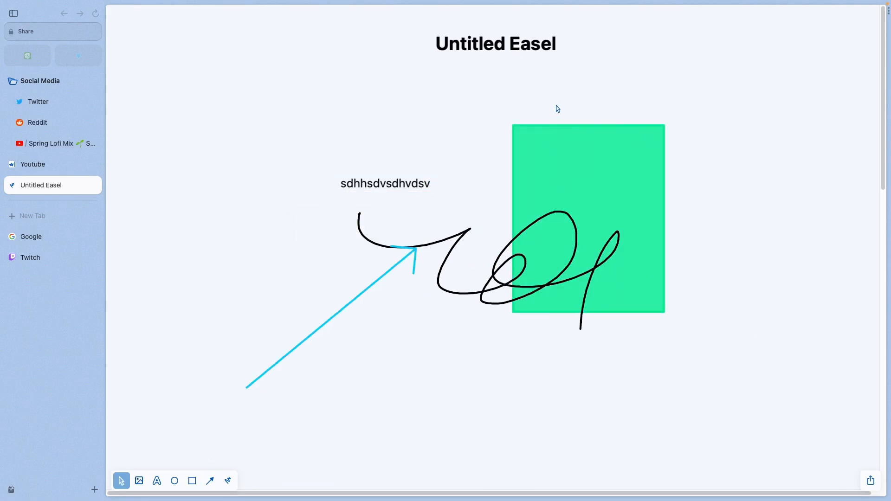
mouse_move(446, 91)
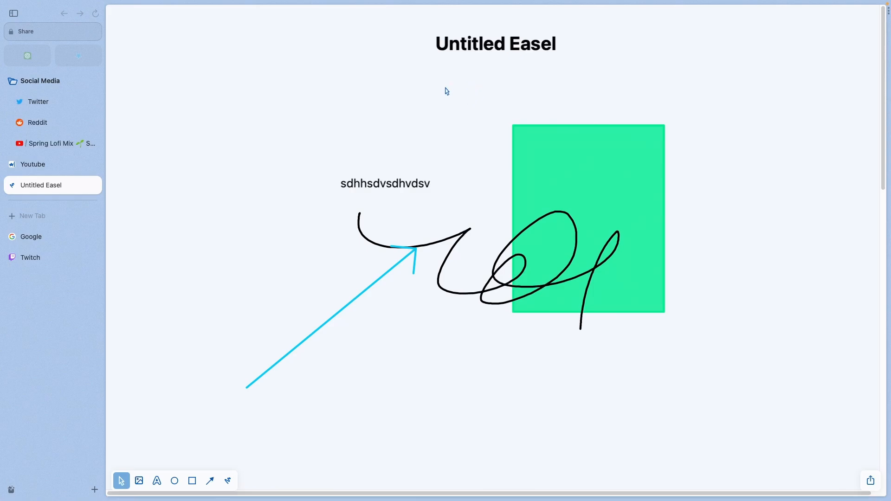
mouse_move(476, 89)
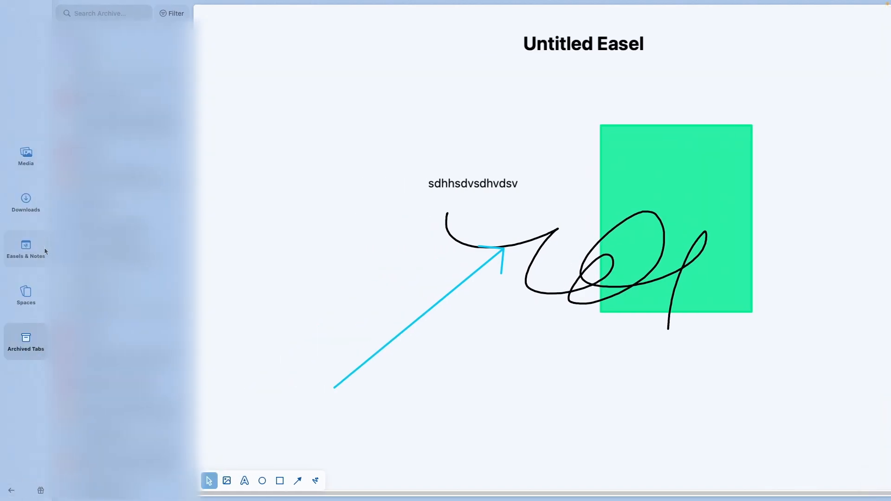
Browse the Easels & Notes list, then right-click to leave the library
left_click(26, 249)
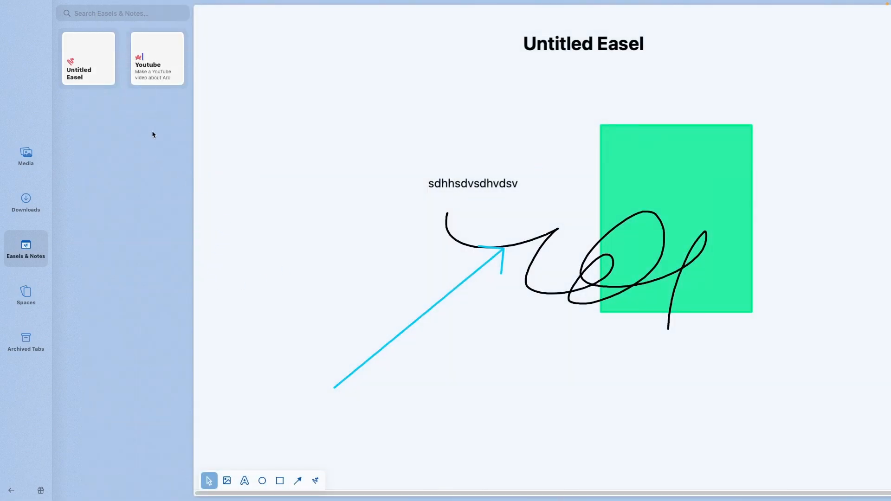
right_click(157, 58)
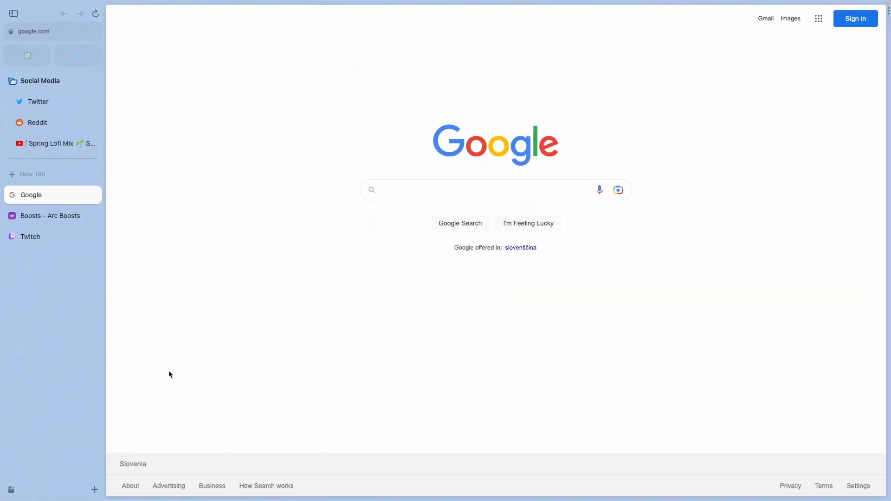
mouse_move(199, 225)
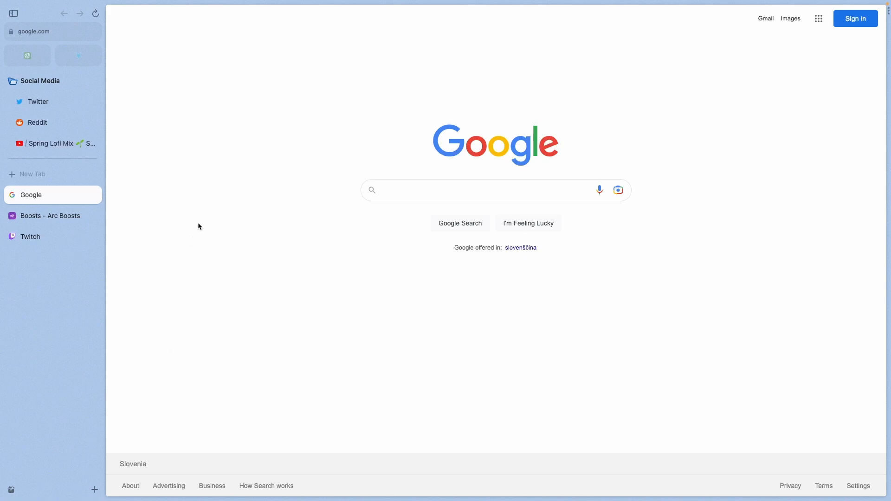
mouse_move(149, 3)
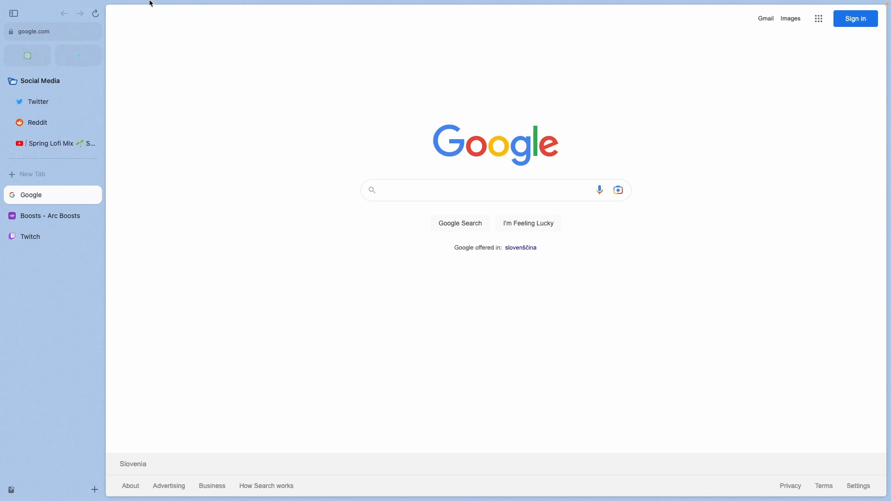
left_click(49, 5)
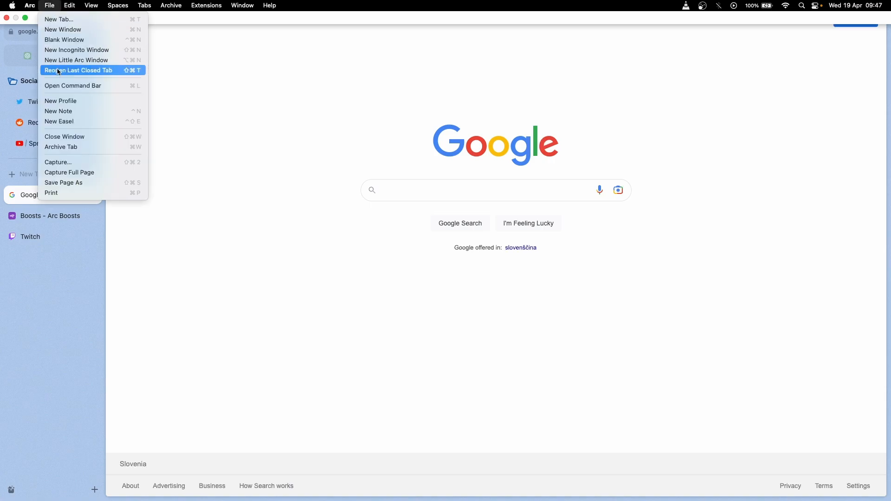
left_click(60, 101)
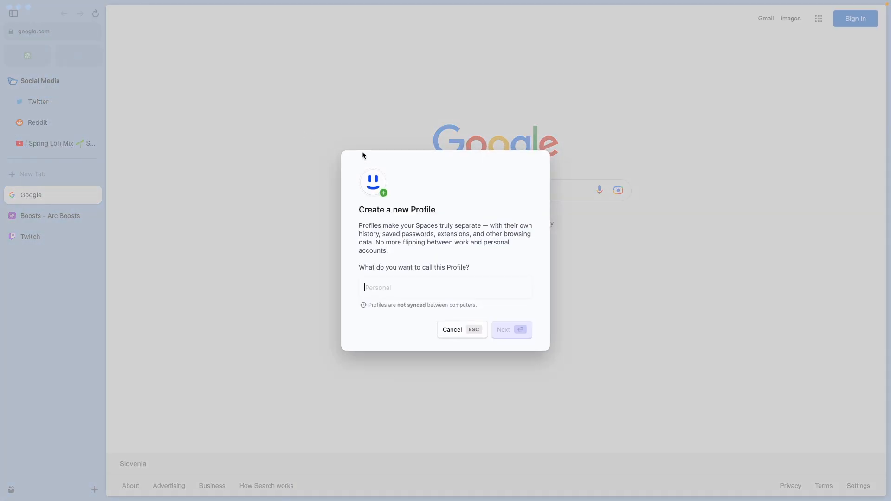
mouse_move(479, 219)
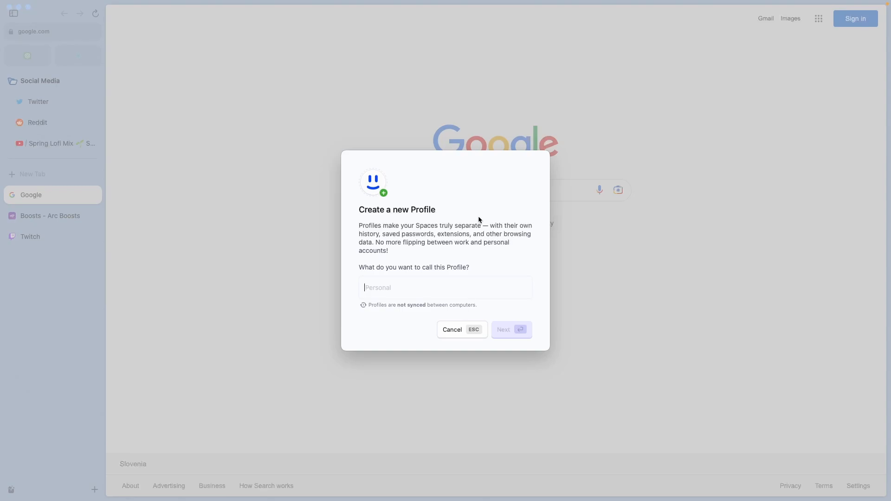
mouse_move(463, 217)
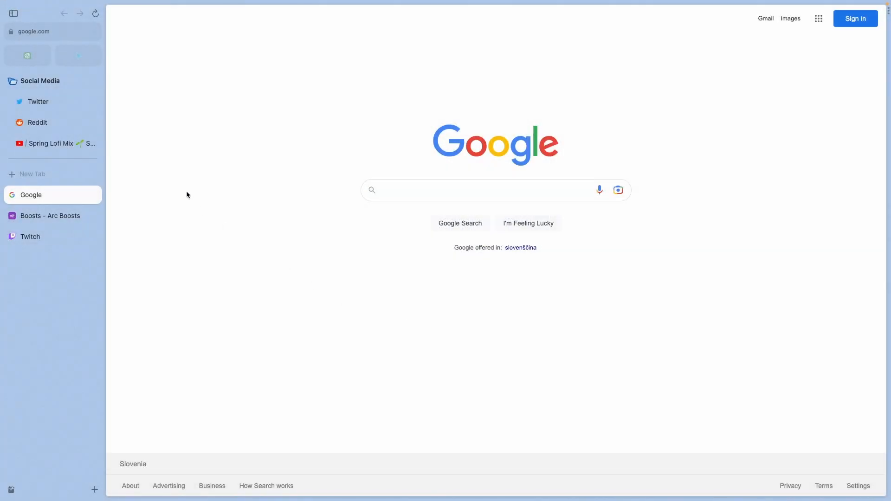
mouse_move(201, 172)
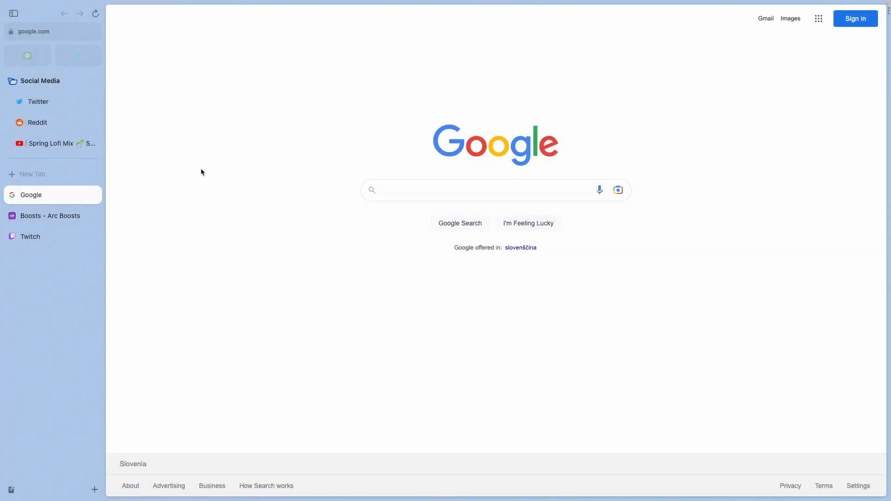
mouse_move(73, 59)
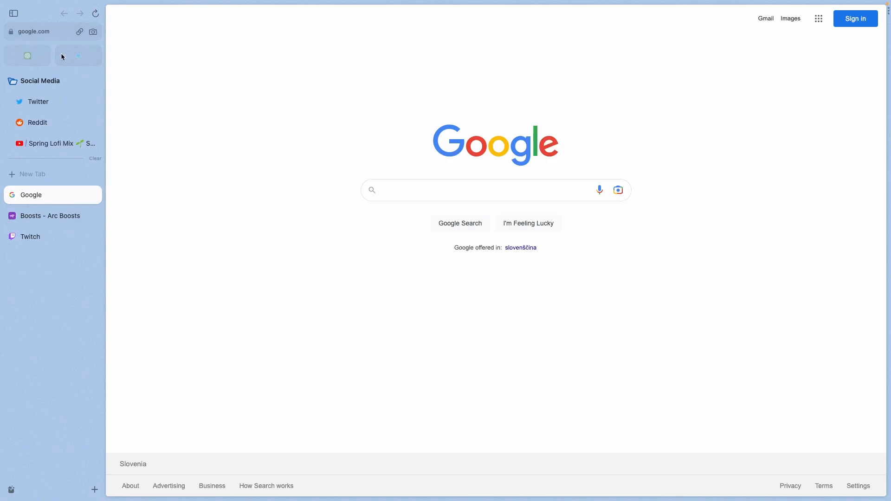
left_click(94, 489)
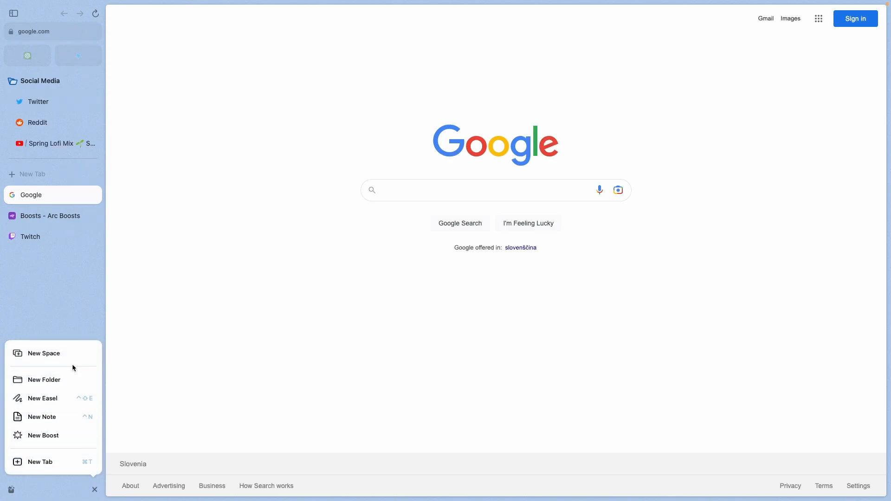
left_click(43, 353)
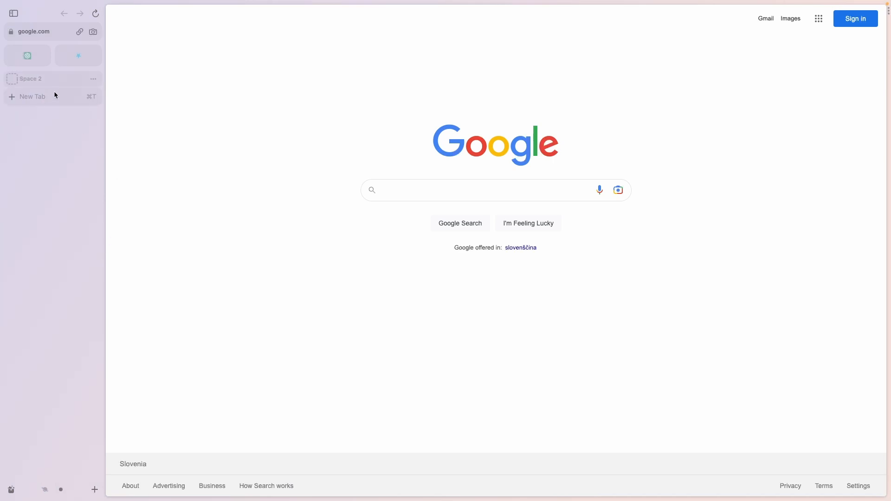
mouse_move(306, 174)
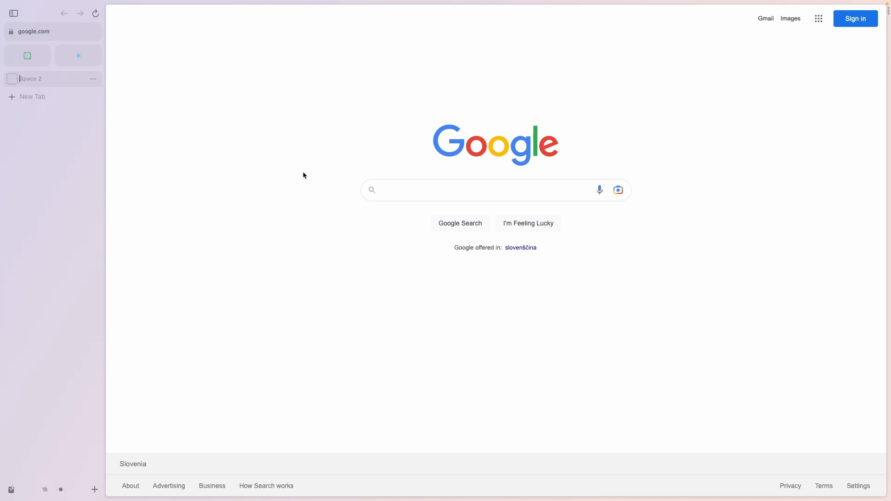
mouse_move(100, 418)
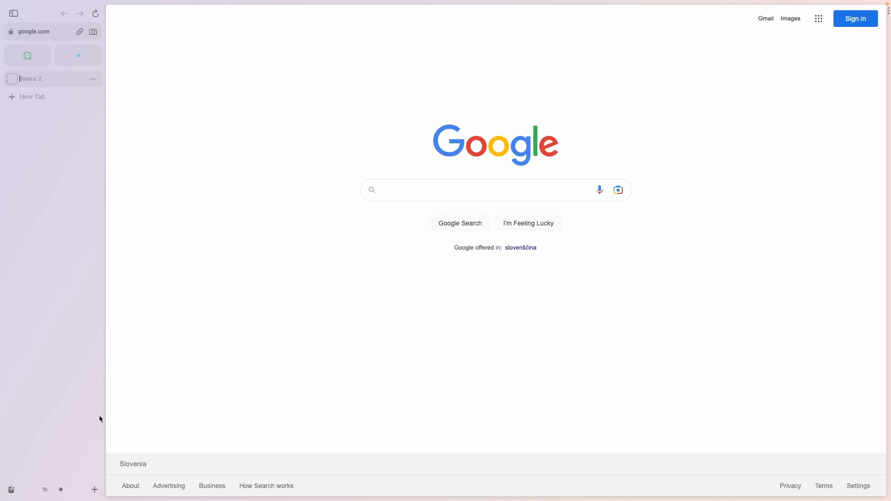
mouse_move(48, 488)
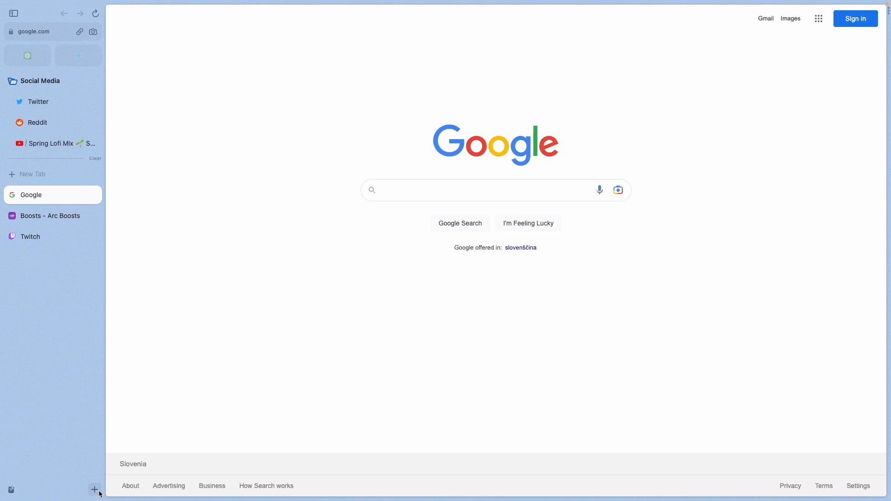
Start a new Boost from the sidebar + menu, split beside the Google page
left_click(94, 490)
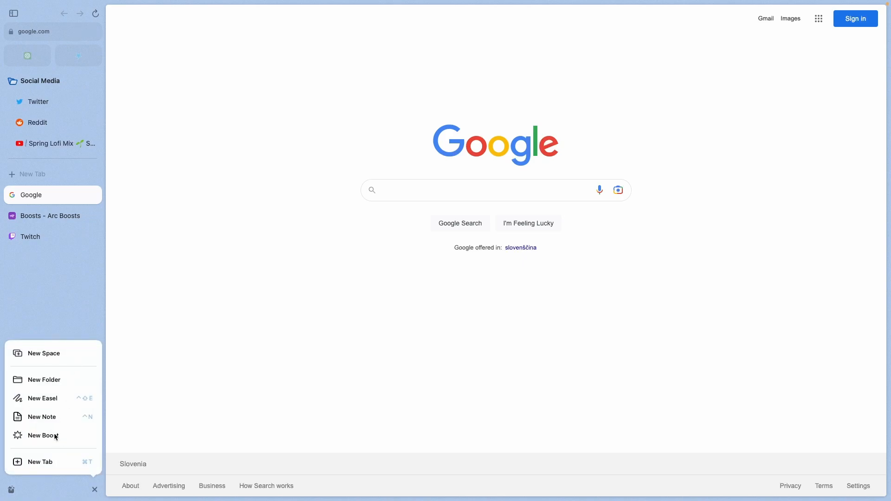
left_click(43, 436)
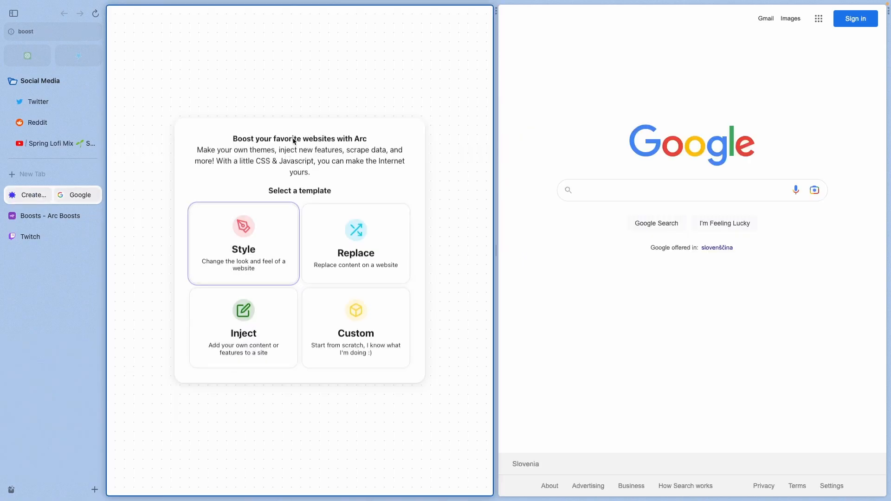
mouse_move(311, 125)
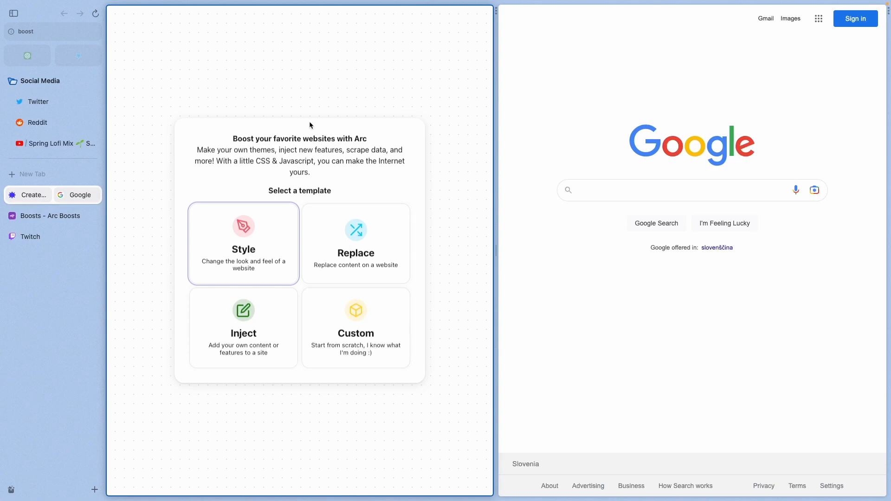
left_click(50, 215)
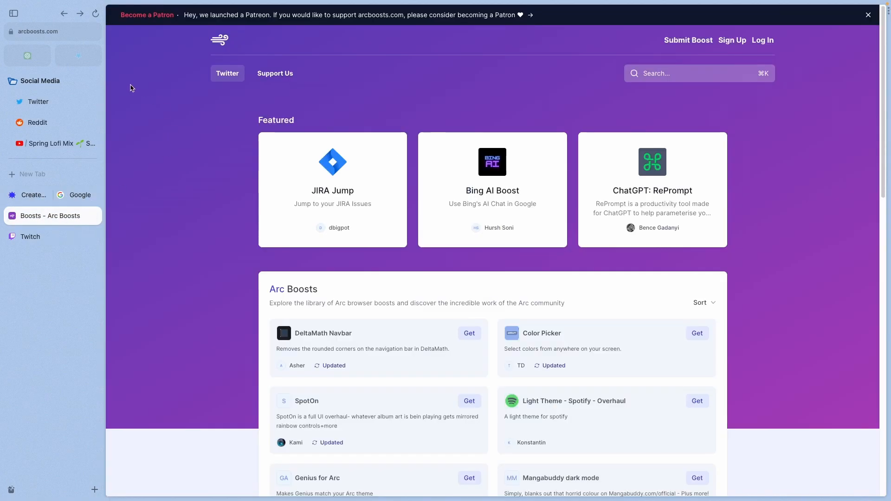
mouse_move(180, 117)
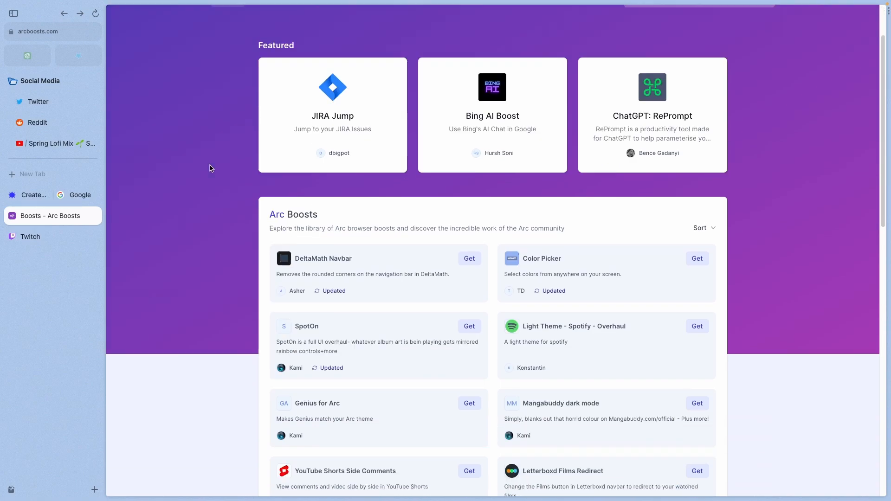
scroll("down", 3)
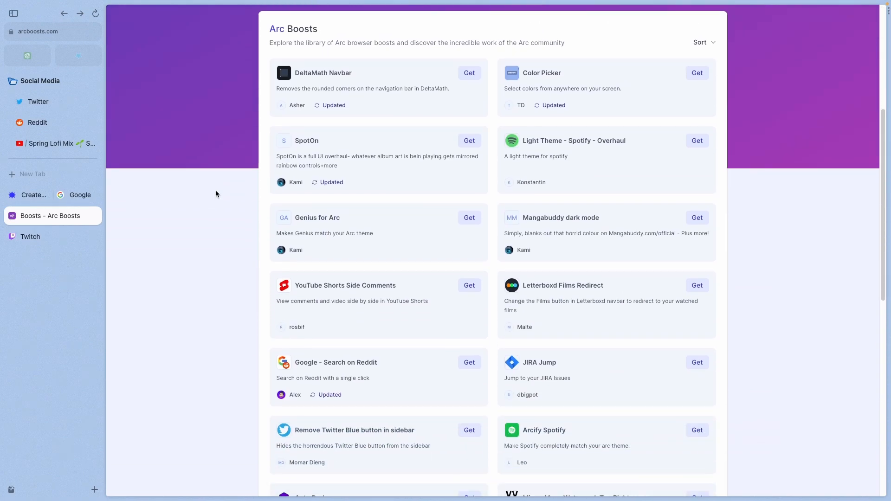
scroll("up", 3)
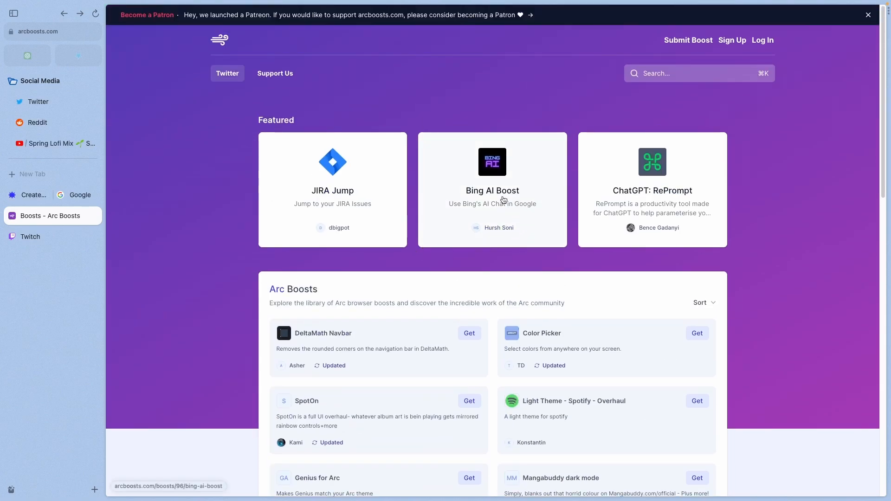
mouse_move(516, 169)
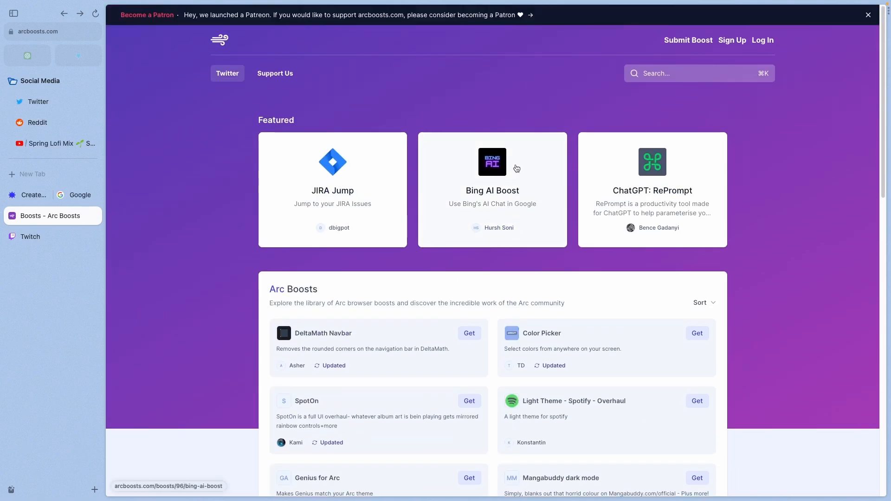
mouse_move(191, 157)
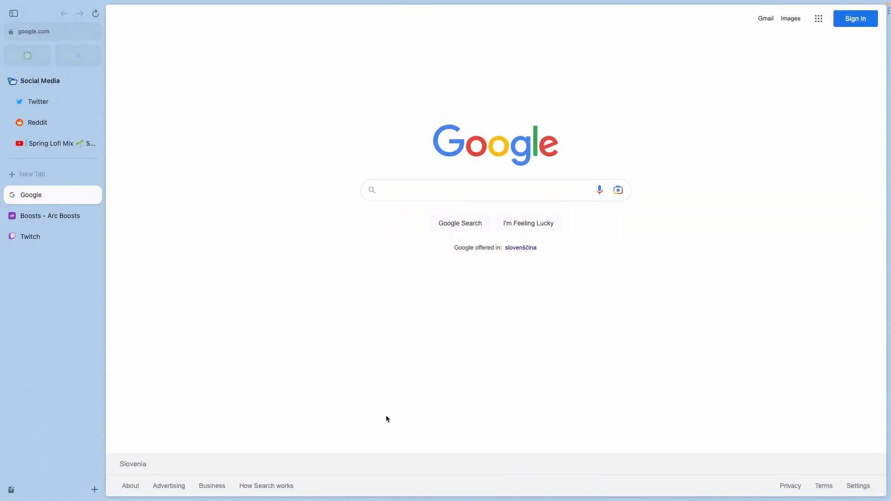
mouse_move(253, 188)
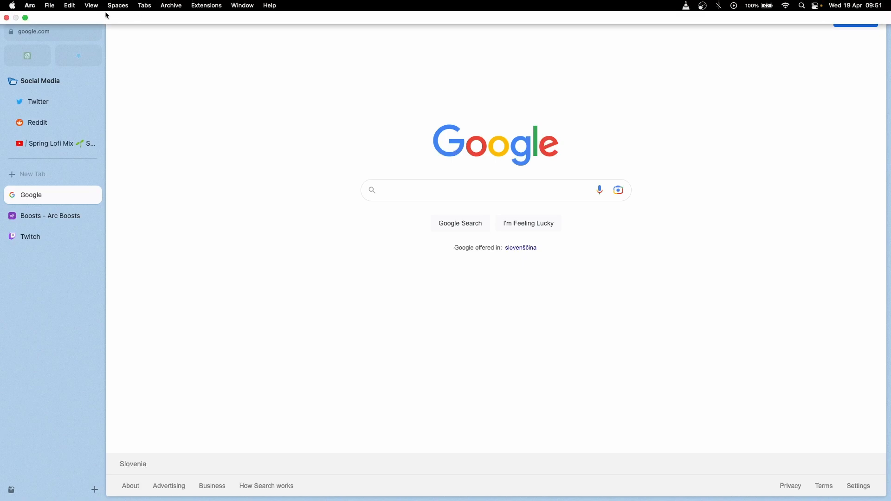
Open the View menu's appearance options while the Google tab is showing
left_click(92, 5)
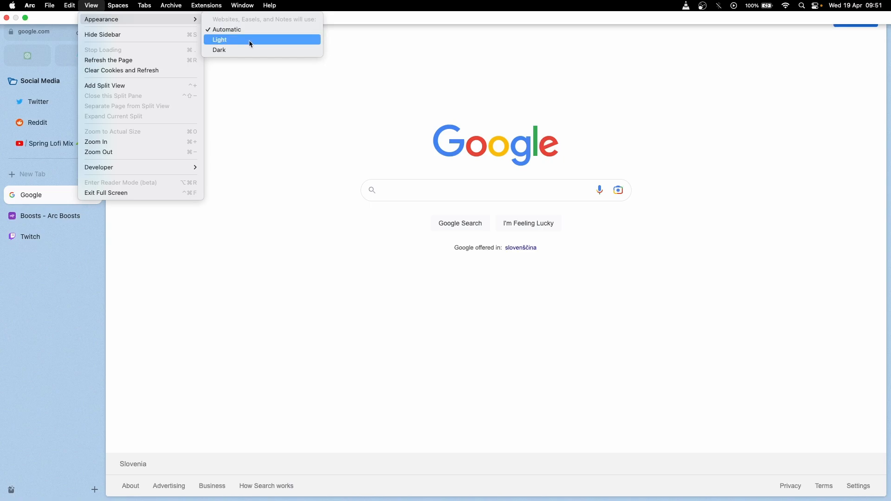
mouse_move(256, 53)
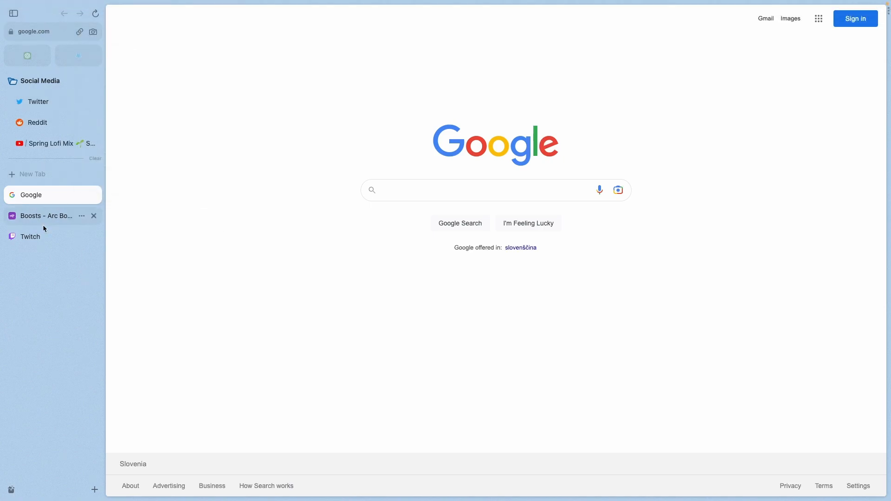
mouse_move(38, 310)
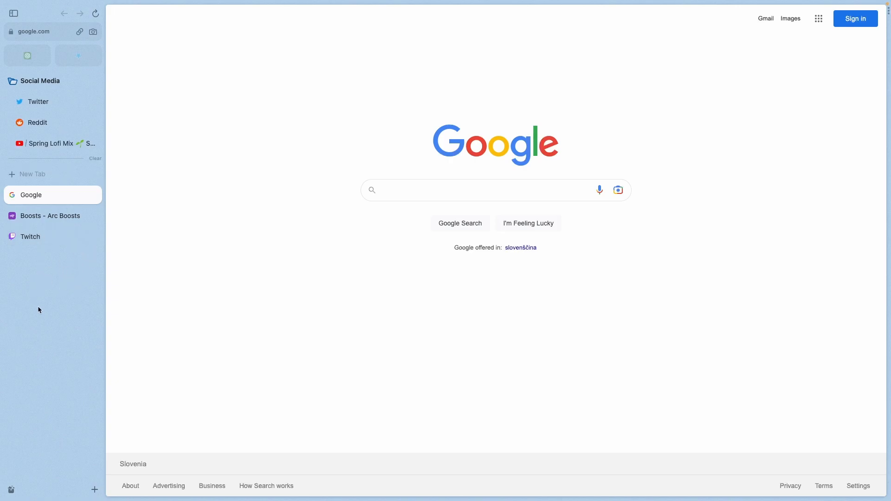
mouse_move(63, 356)
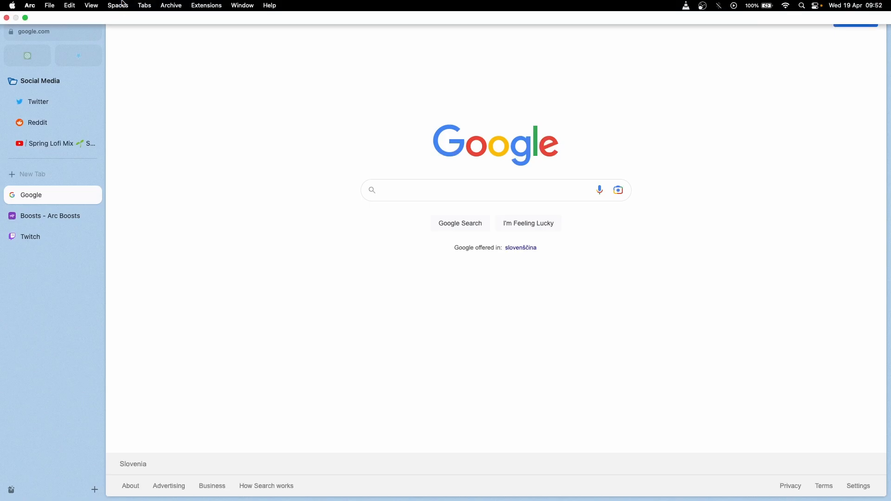
mouse_move(114, 9)
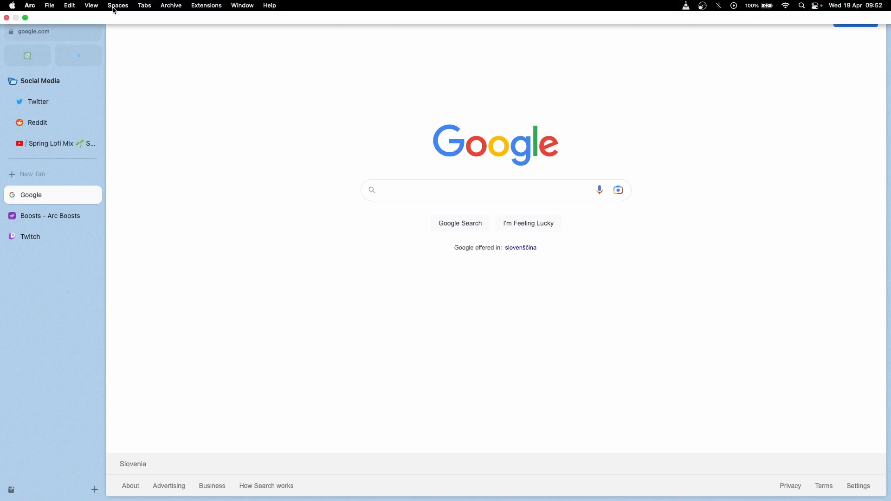
Edit the space theme, trying appearance modes and choosing the teal-green swatch
left_click(117, 5)
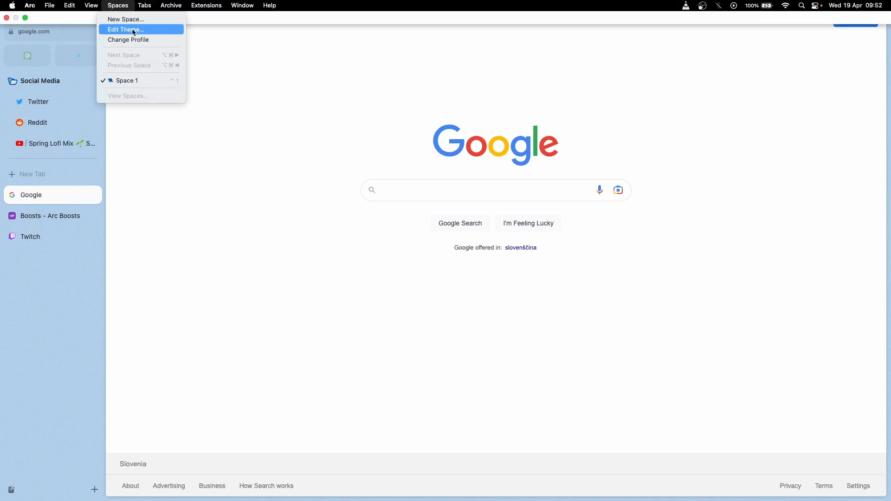
left_click(124, 29)
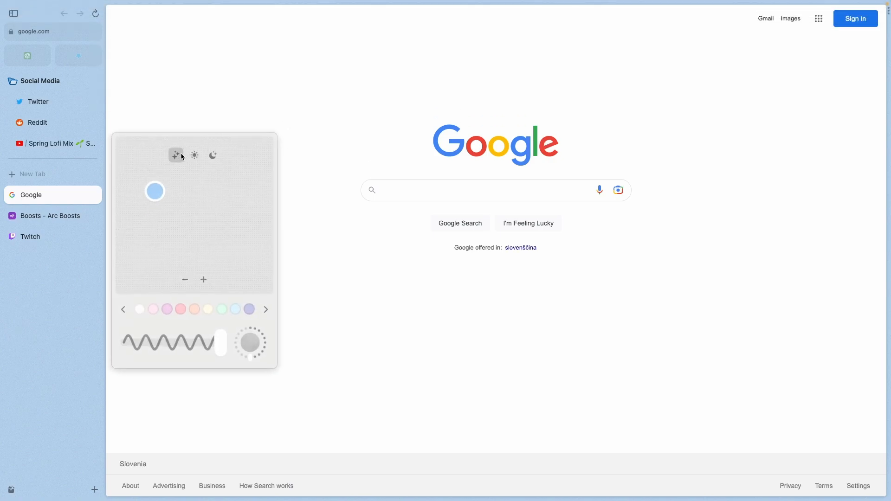
left_click(194, 155)
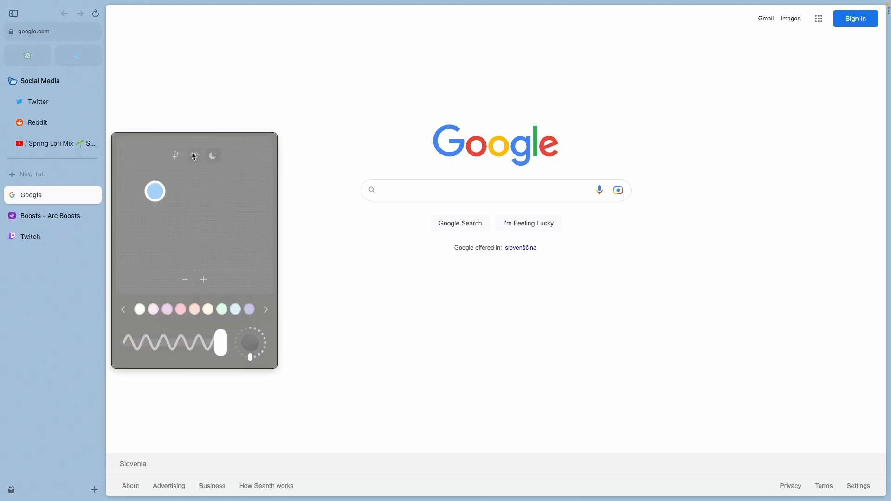
left_click(194, 155)
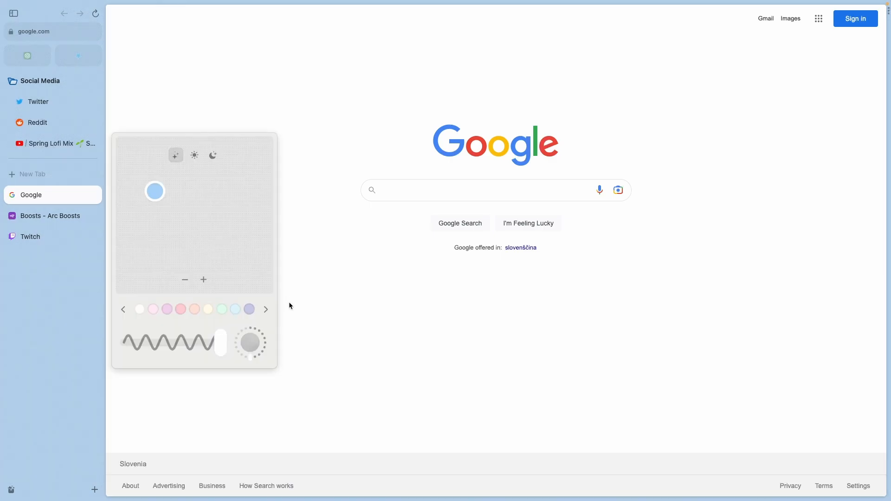
left_click(123, 309)
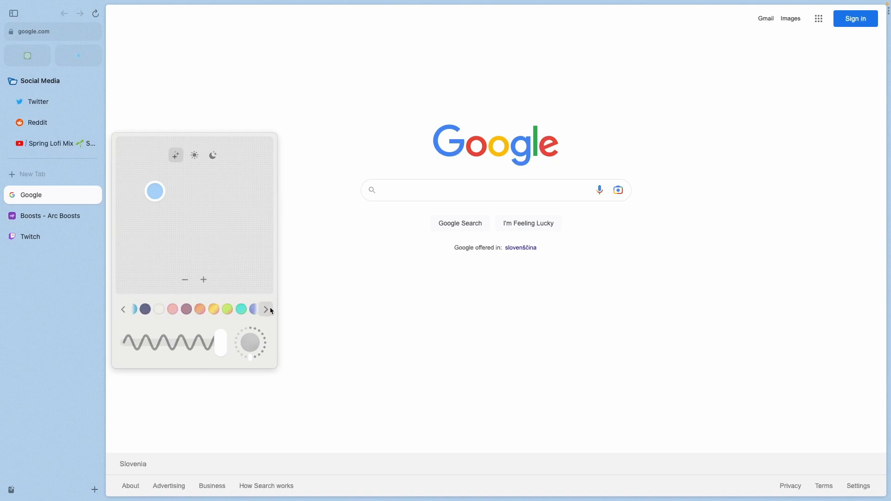
left_click(265, 309)
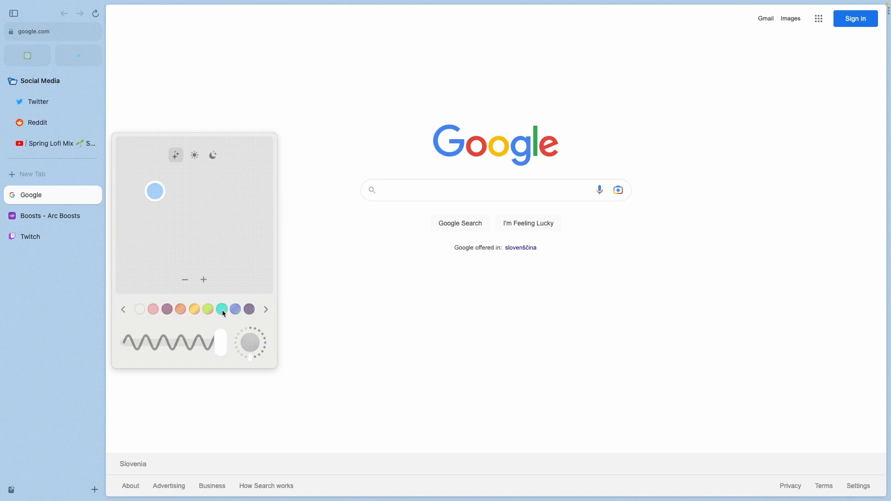
left_click(221, 309)
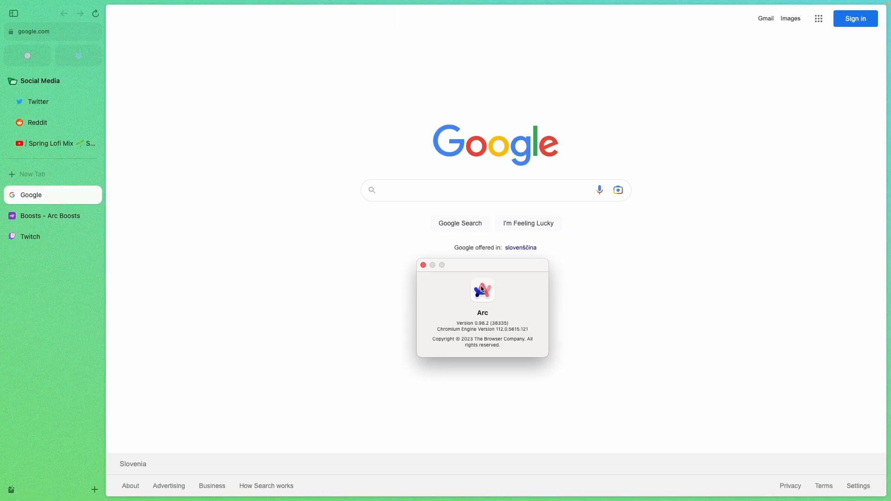
mouse_move(436, 276)
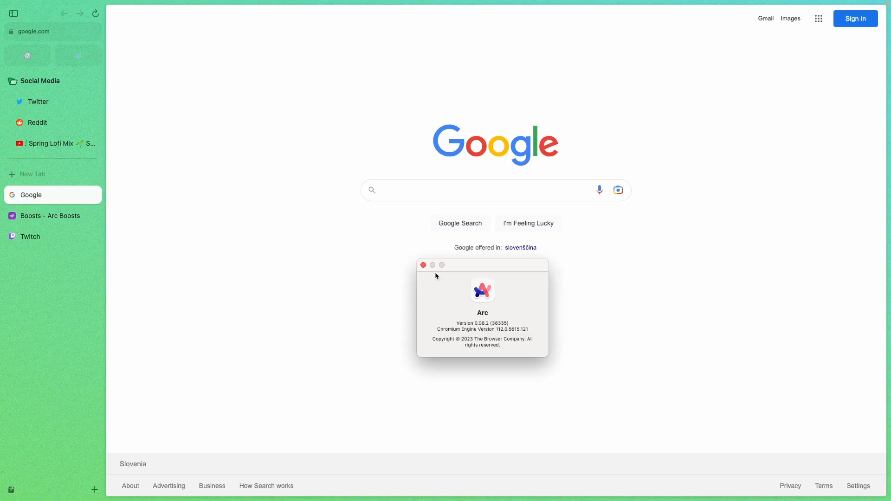
mouse_move(487, 287)
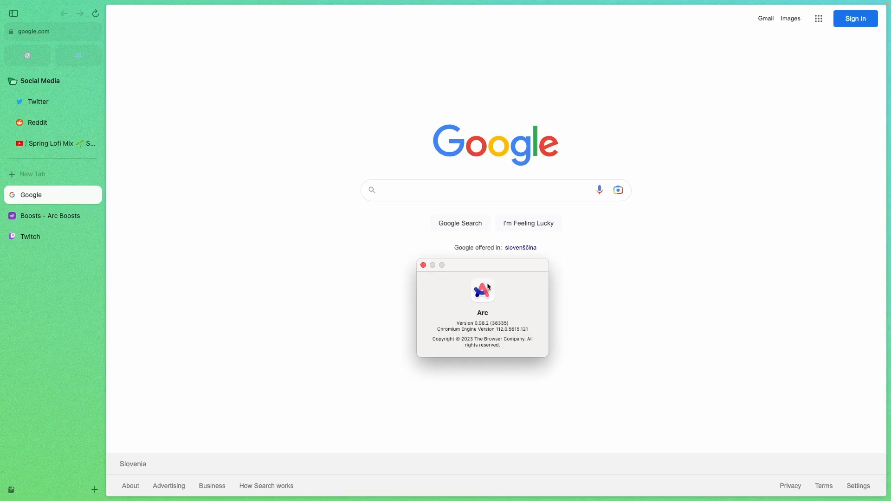
mouse_move(428, 277)
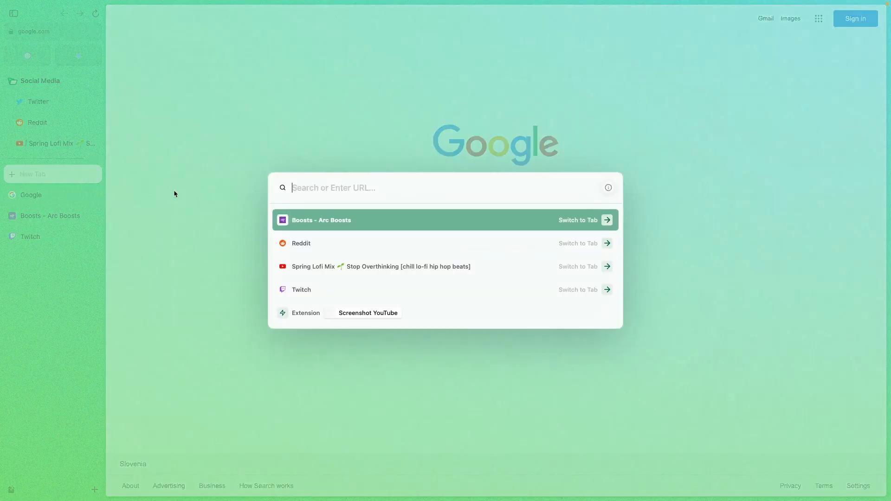
mouse_move(325, 188)
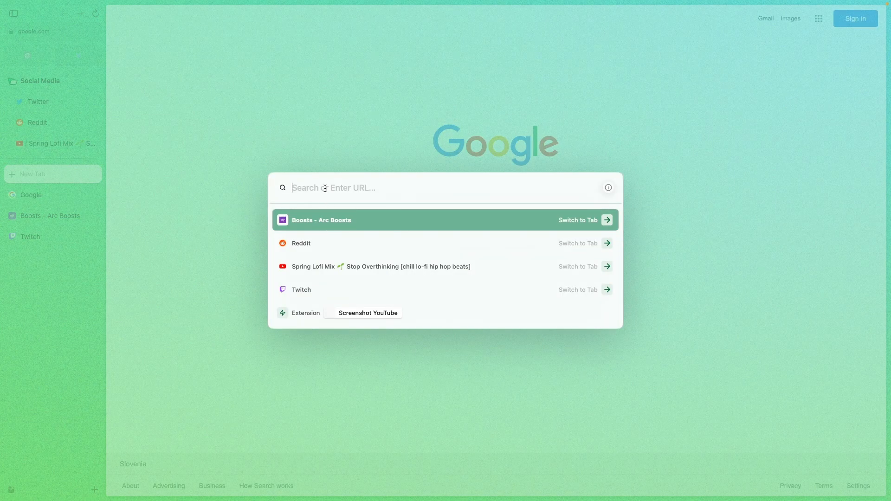
Go to chrome://flags and set the battery saver mode flag to Enabled
type("chrome.google.com/webstore/category/extensions")
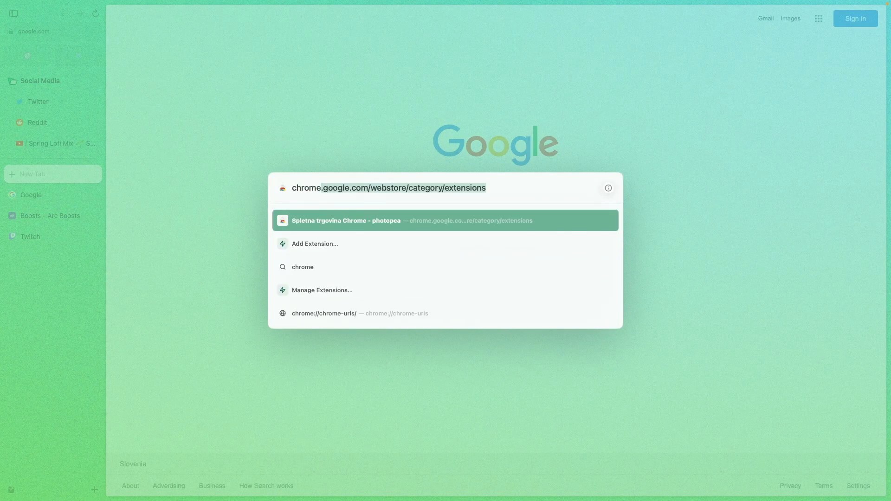
type("chrome://flags")
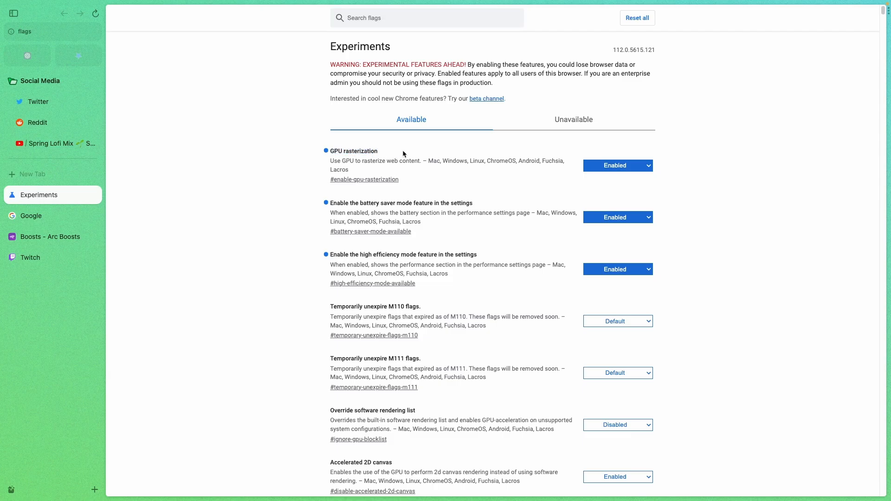
mouse_move(403, 154)
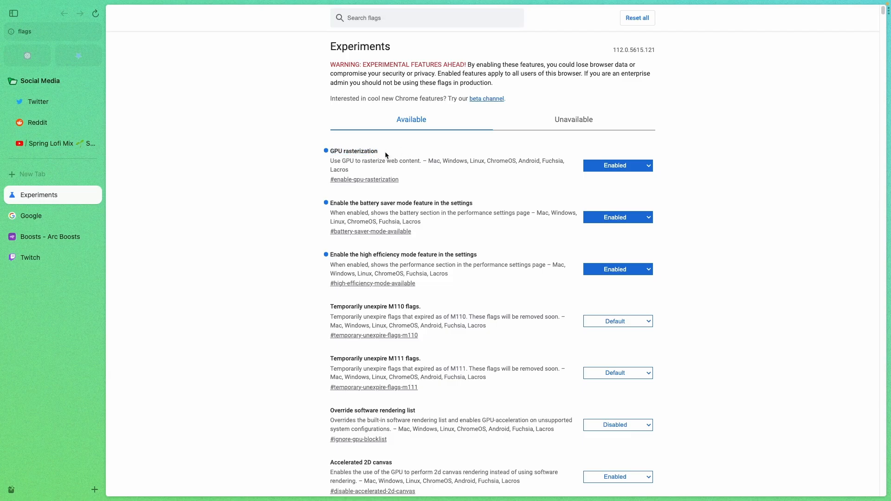
mouse_move(409, 160)
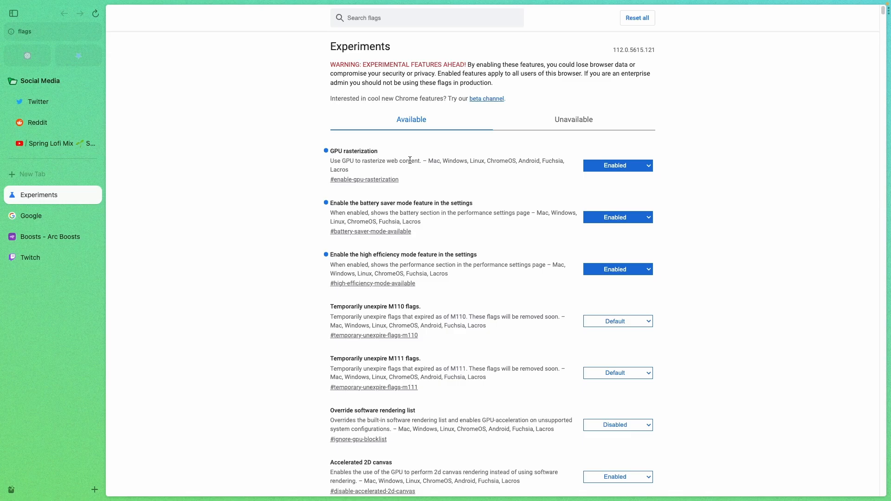
mouse_move(353, 203)
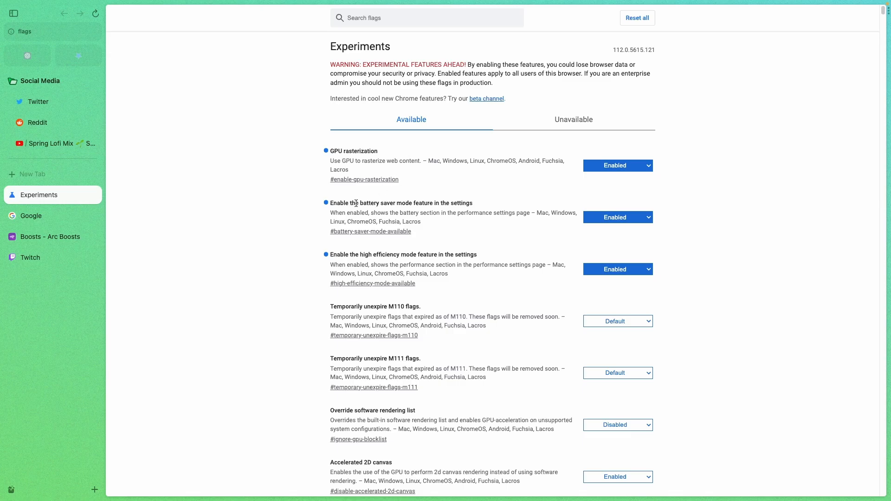
mouse_move(346, 261)
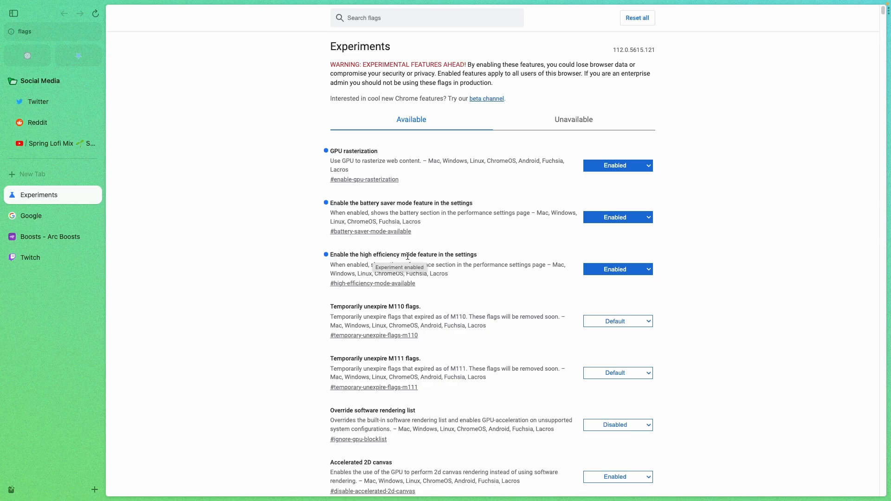
left_click(617, 217)
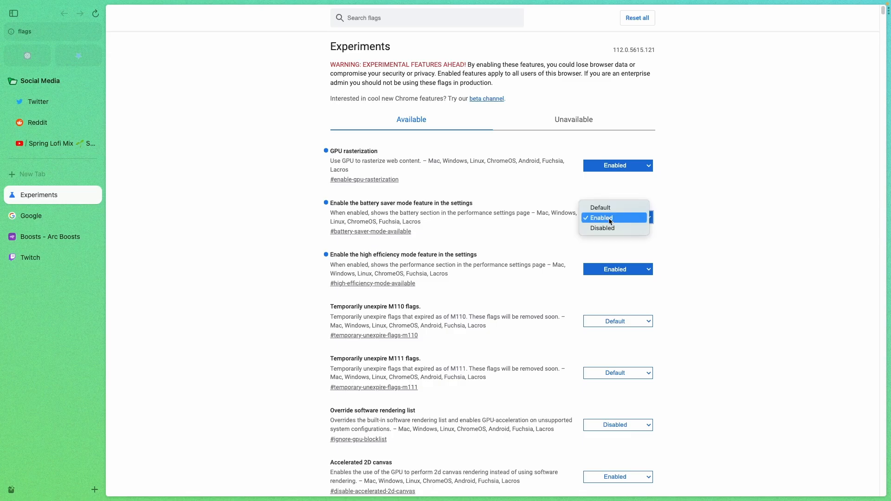
left_click(601, 218)
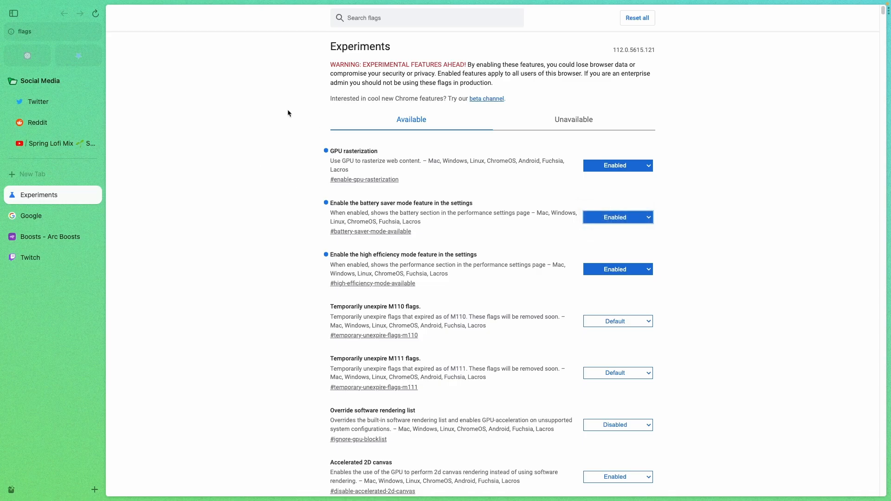
mouse_move(268, 108)
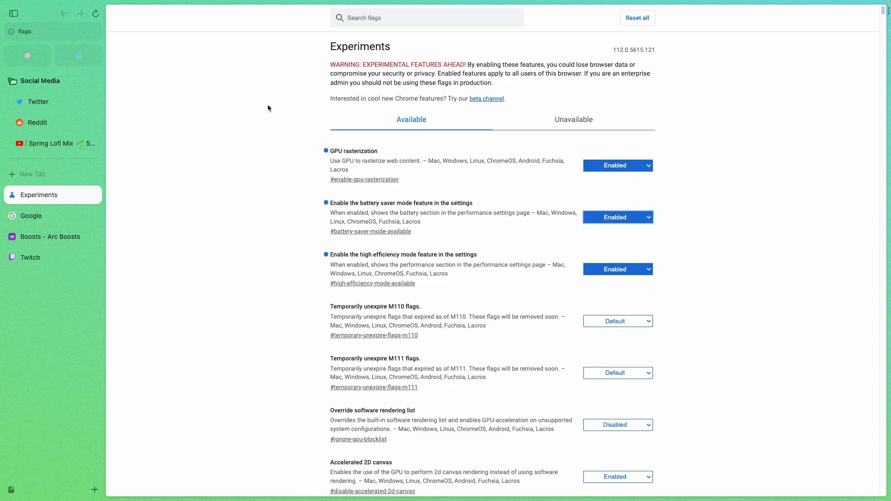
mouse_move(260, 120)
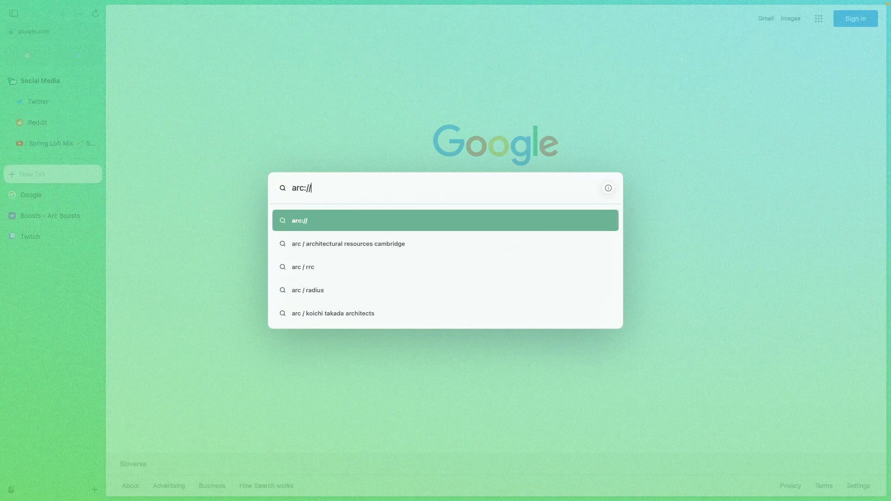
Open Settings from the command bar and view Performance with Memory and Energy Saver on
type("setting")
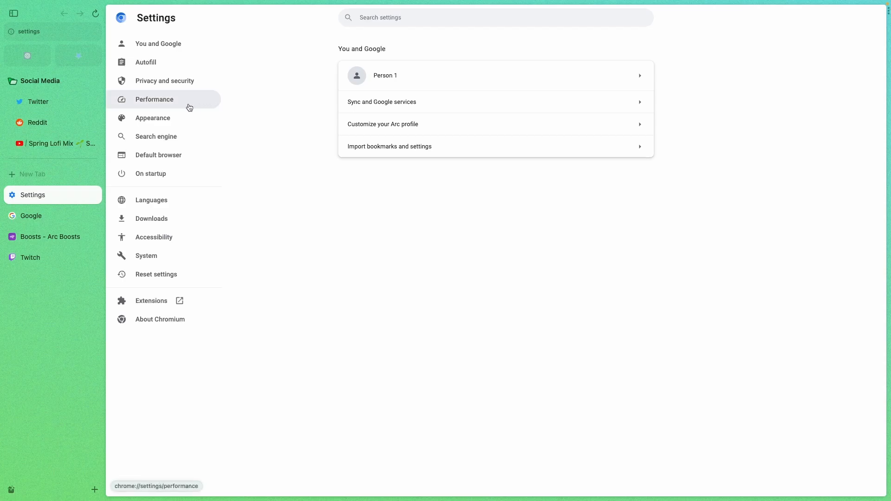
mouse_move(177, 104)
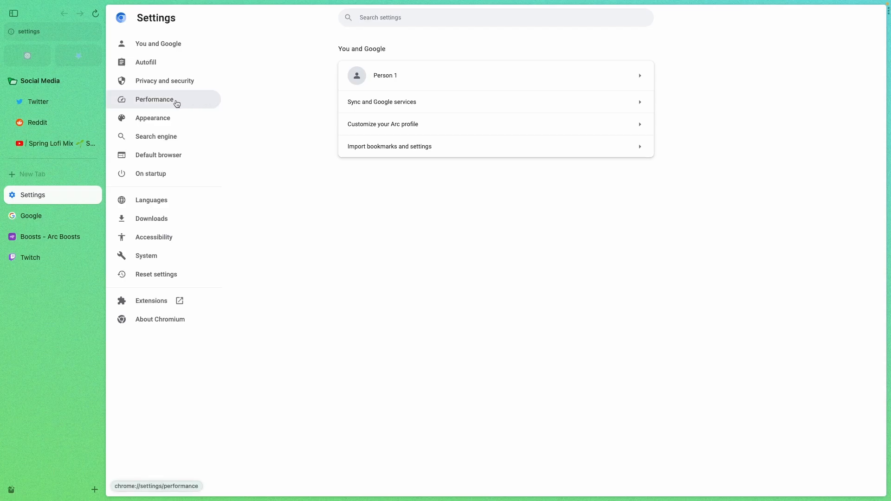
left_click(154, 99)
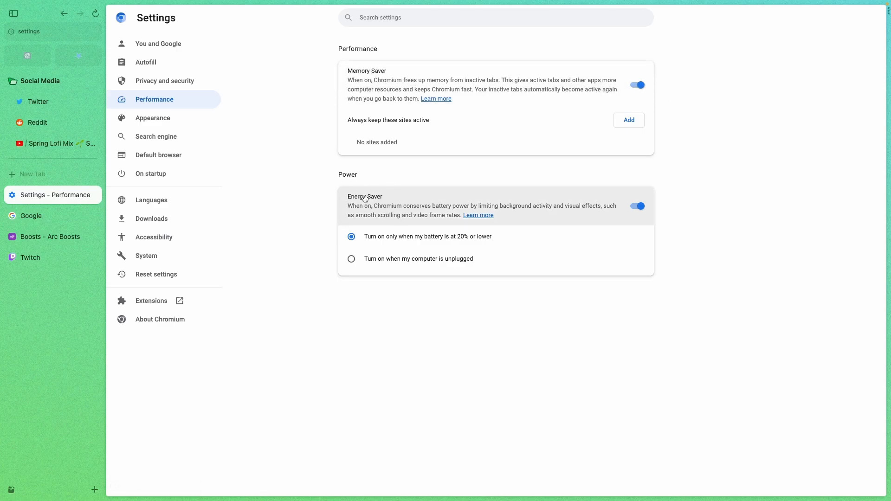
mouse_move(400, 197)
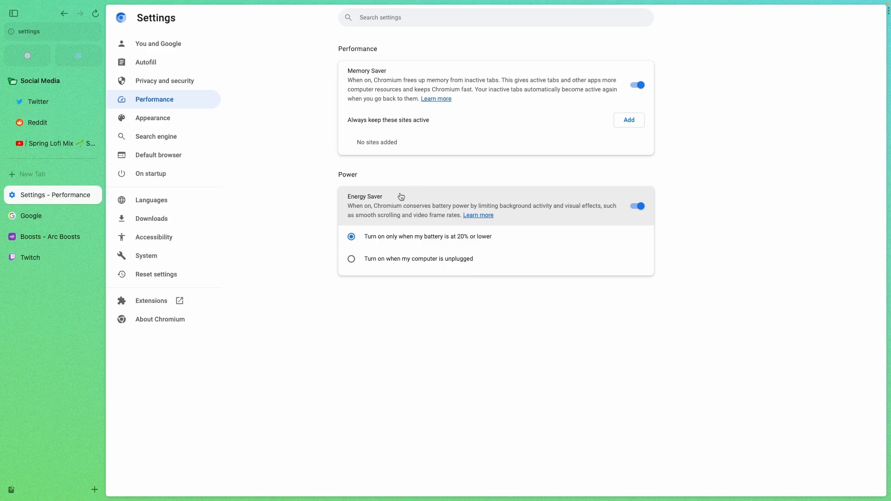
mouse_move(439, 236)
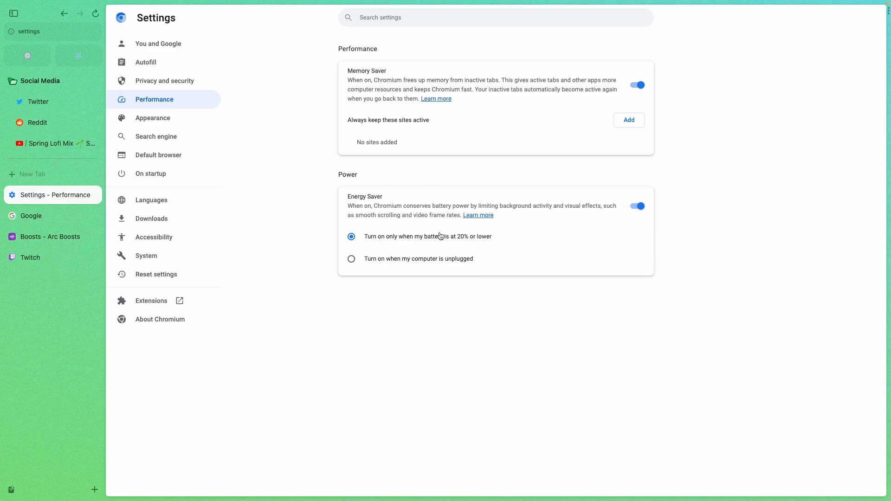
mouse_move(490, 233)
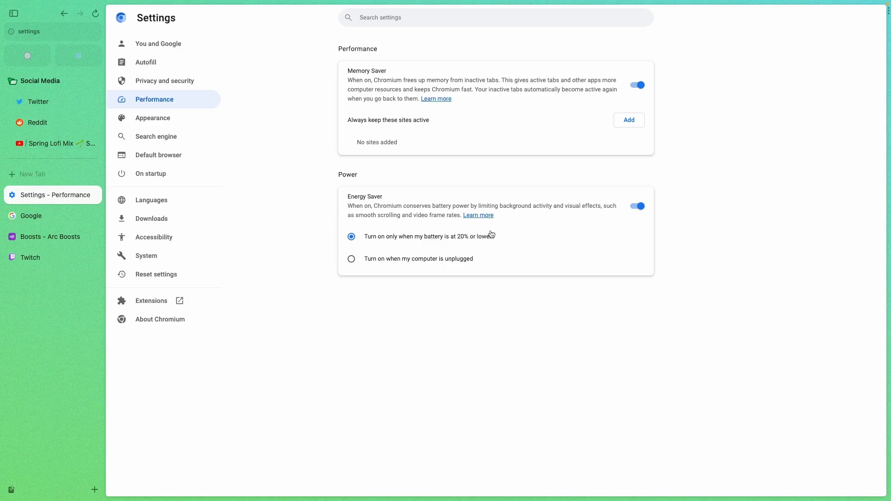
mouse_move(321, 161)
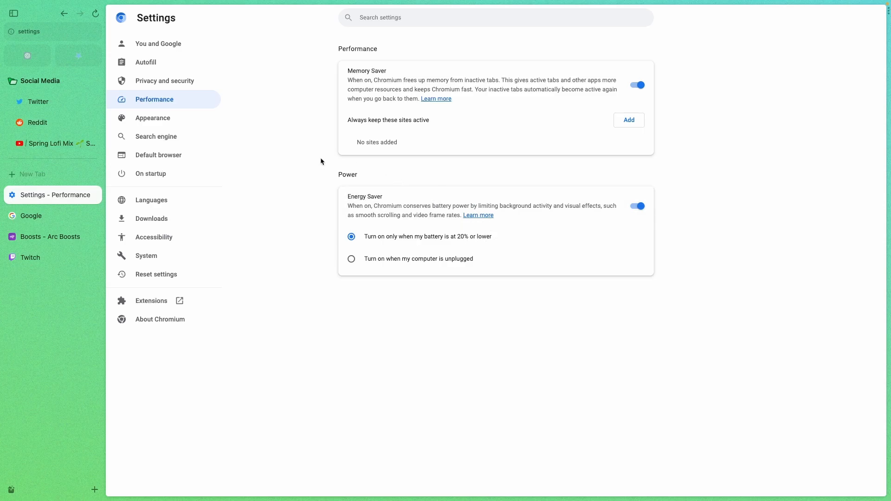
mouse_move(305, 157)
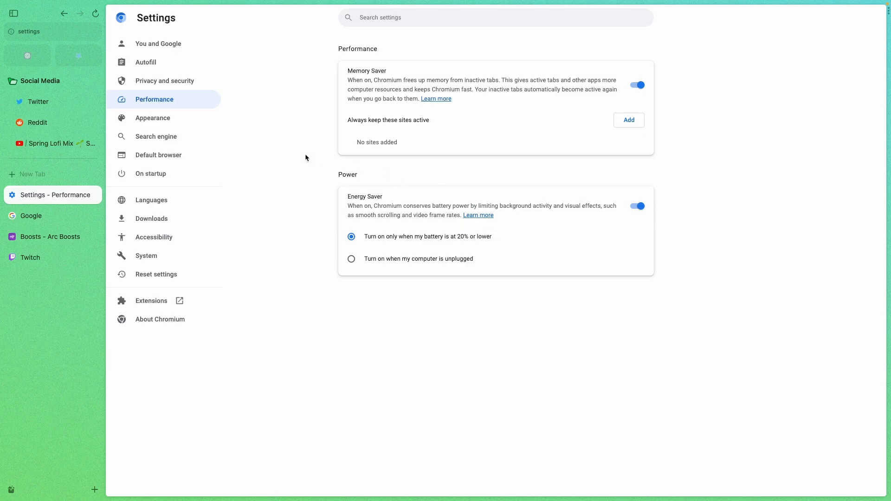